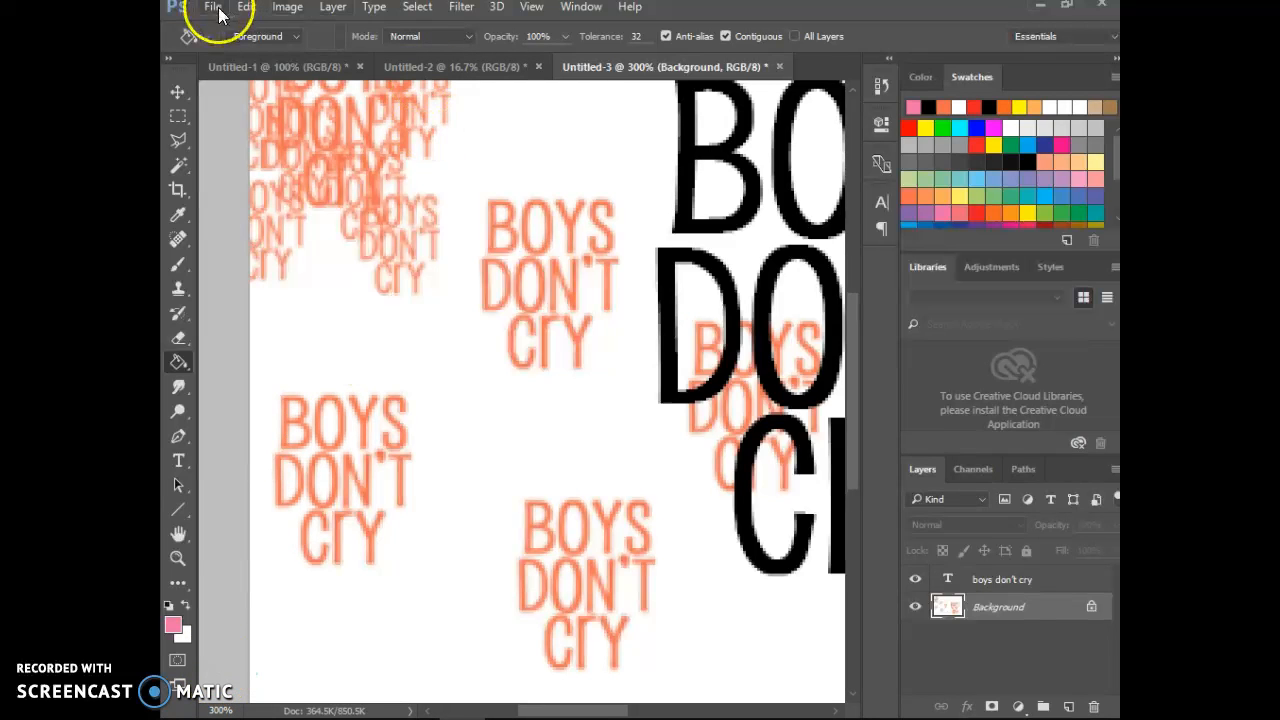
Step: Enter new-document settings of 11 by 8.5 inches at 300 pixels per inch
click(216, 8)
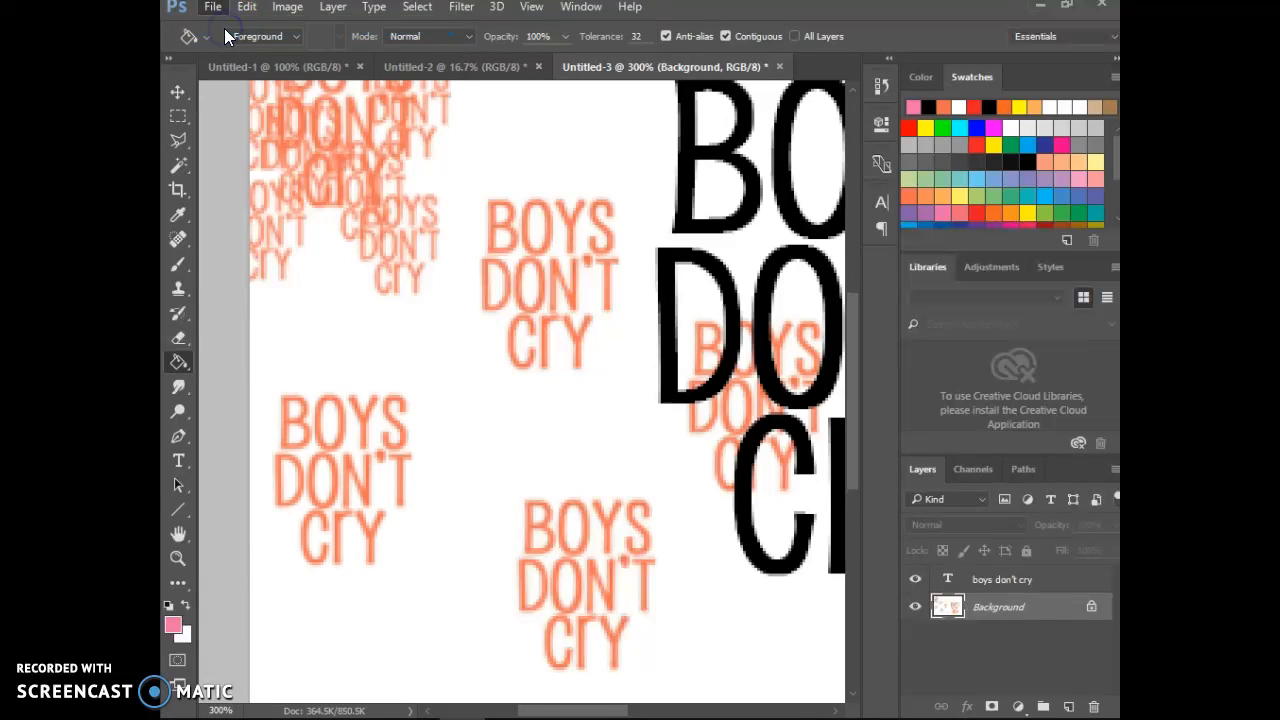
click(212, 6)
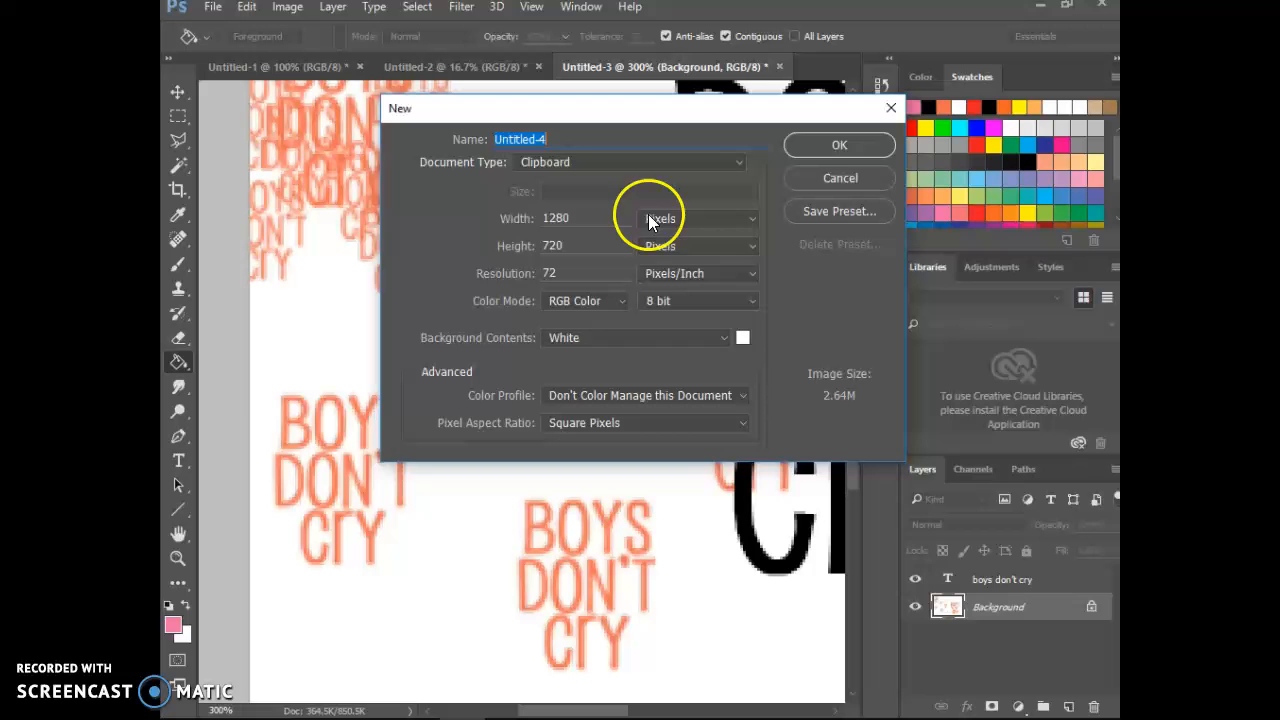
click(696, 218)
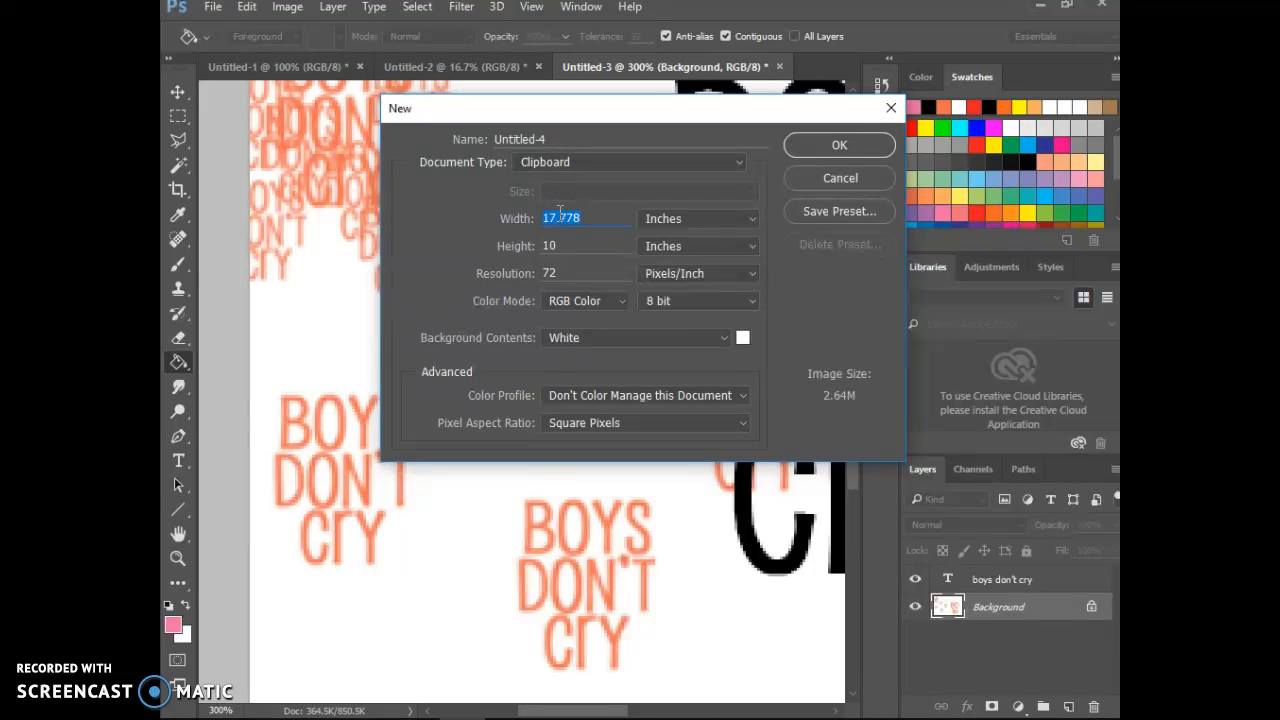
mouse_move(560, 218)
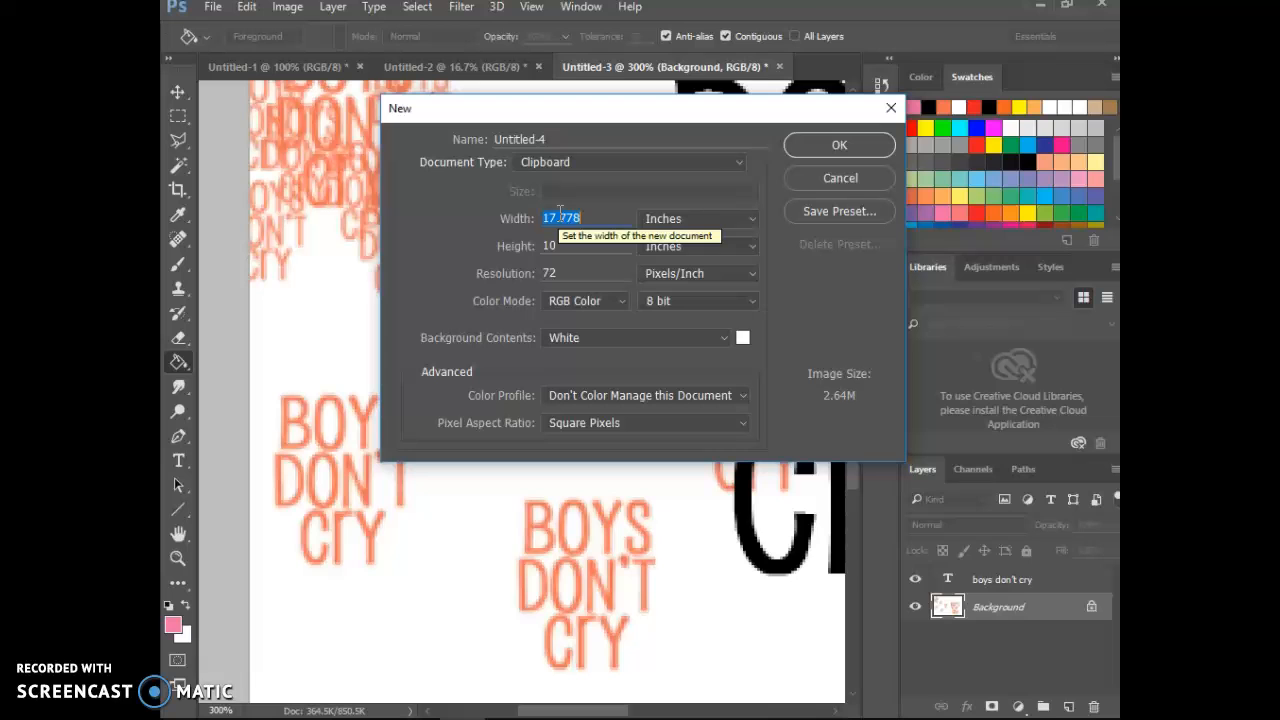
text(11)
click(586, 246)
text(8.5)
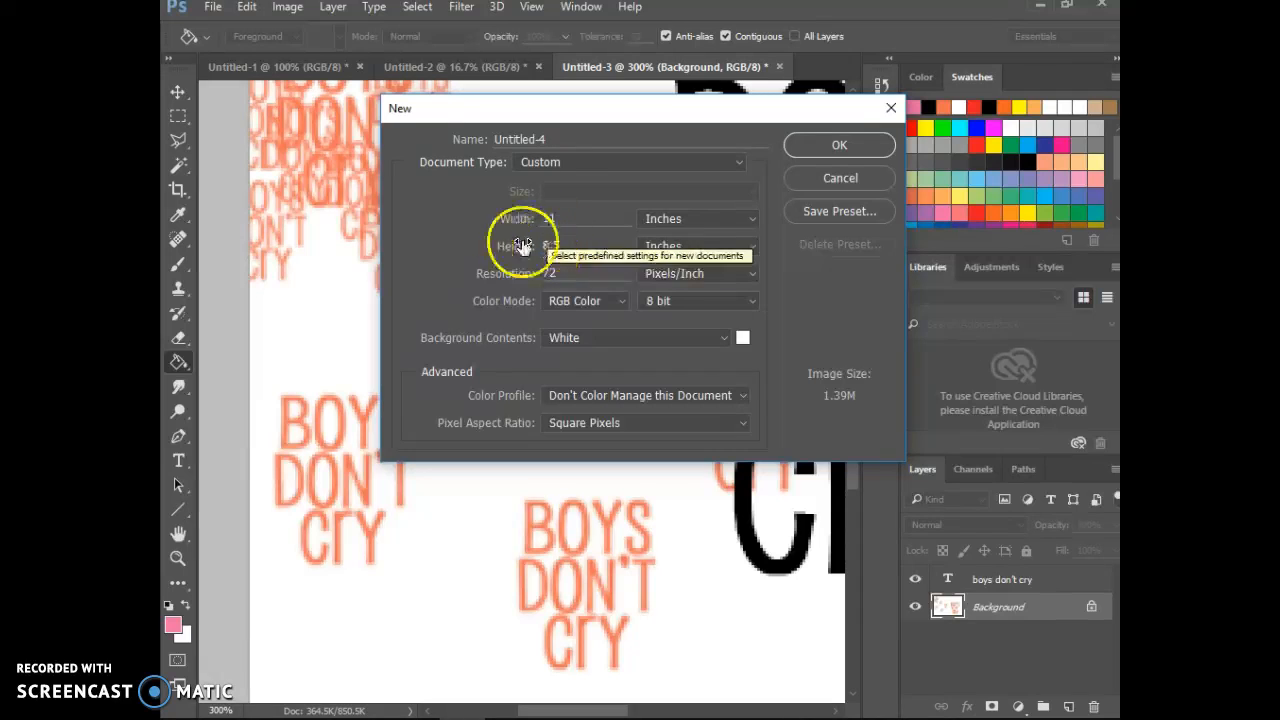
mouse_move(576, 218)
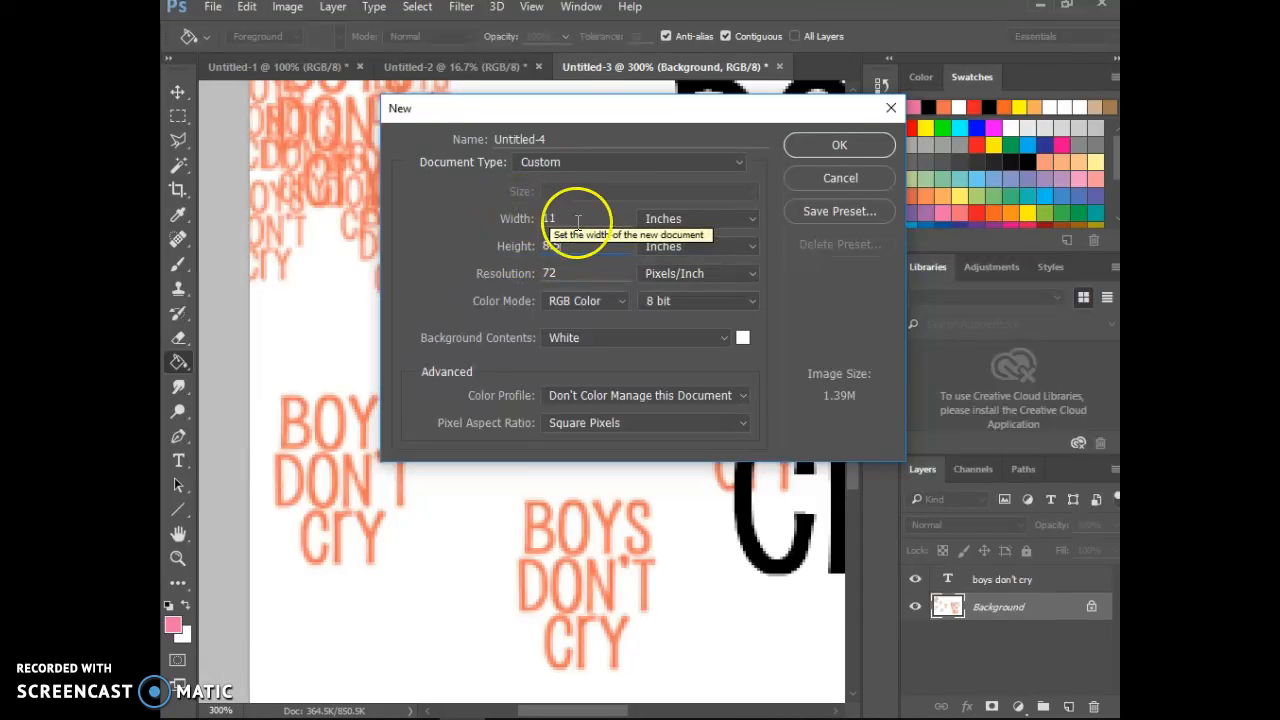
click(584, 272)
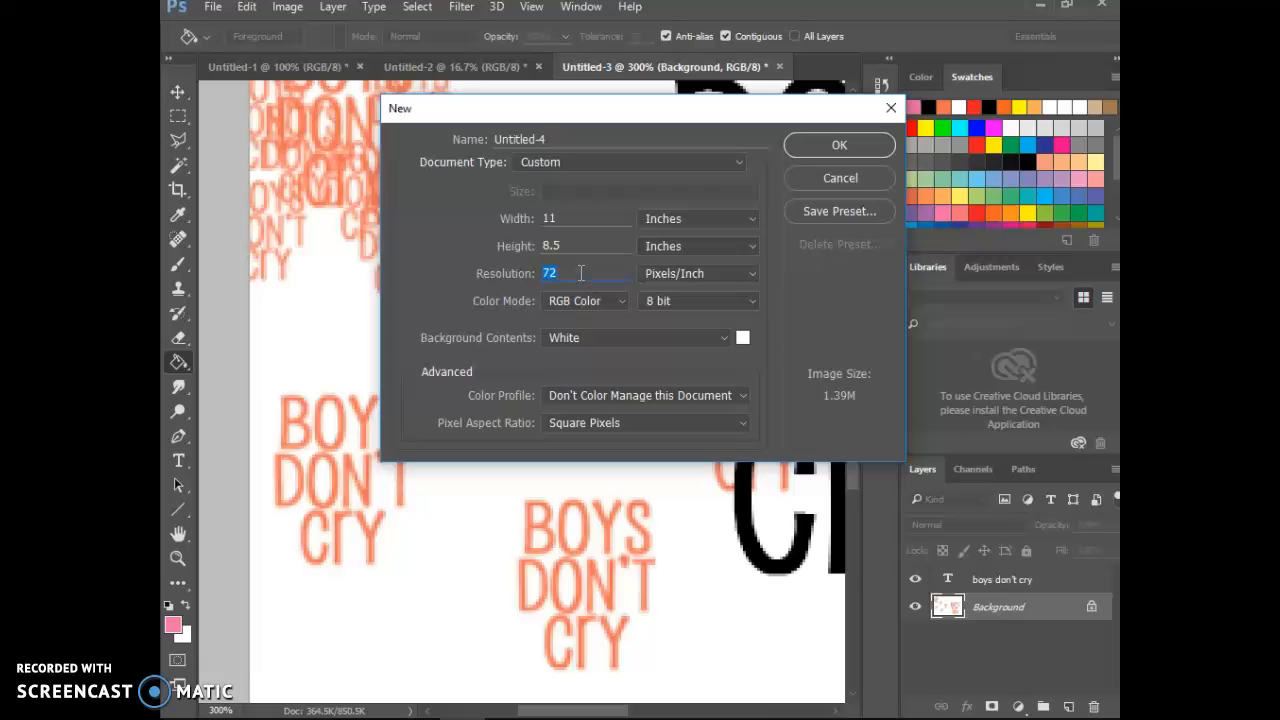
text(300)
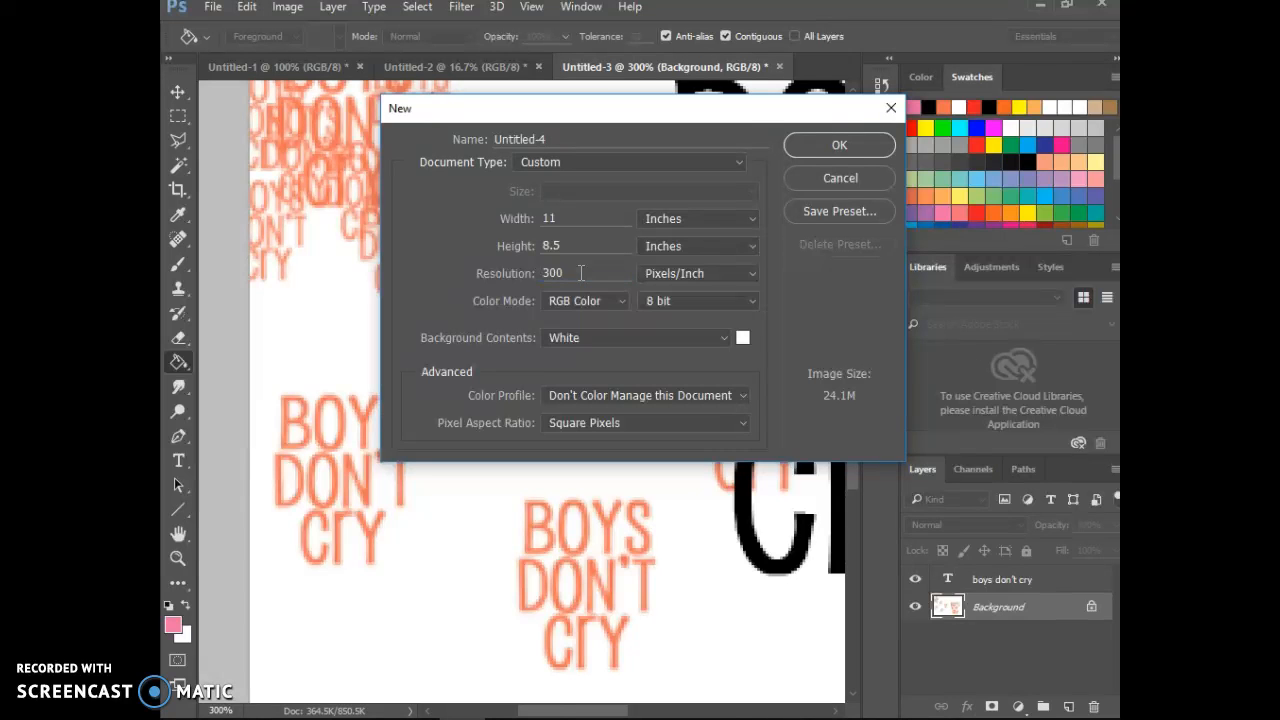
Step: Create the blank white 11 by 8.5 inch document as a new tab
click(840, 144)
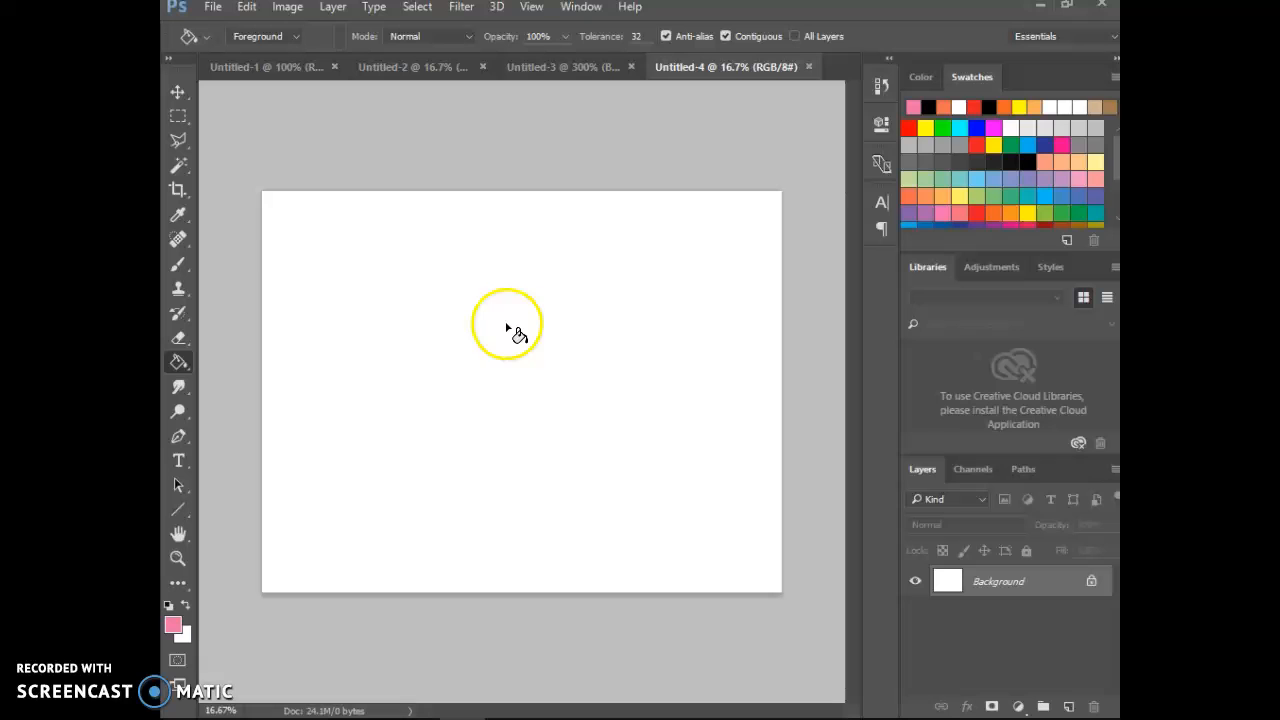
mouse_move(380, 276)
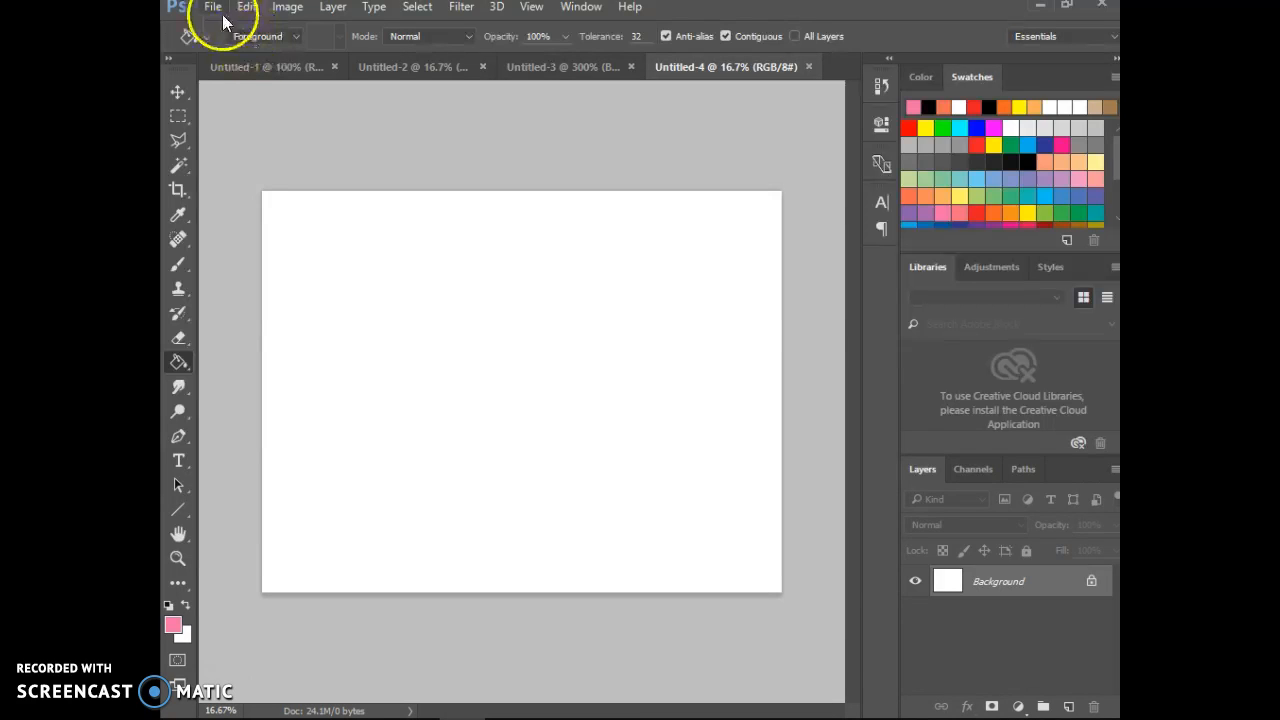
click(212, 8)
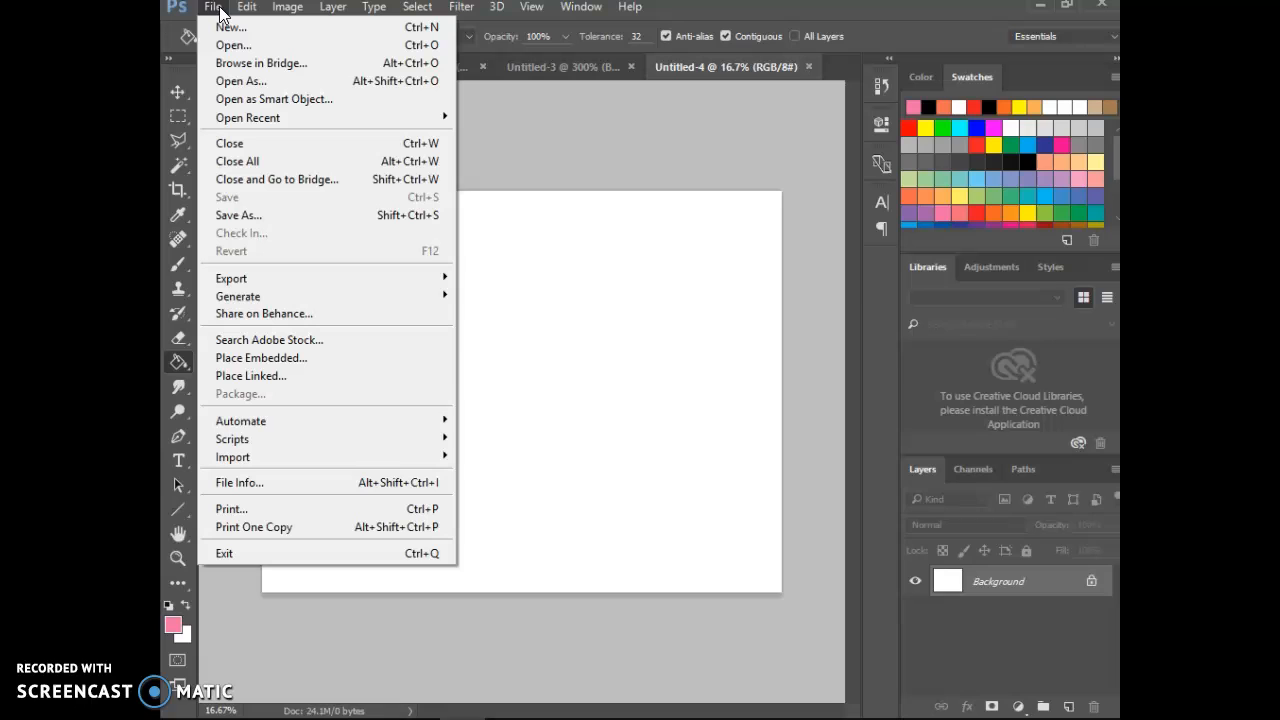
click(216, 8)
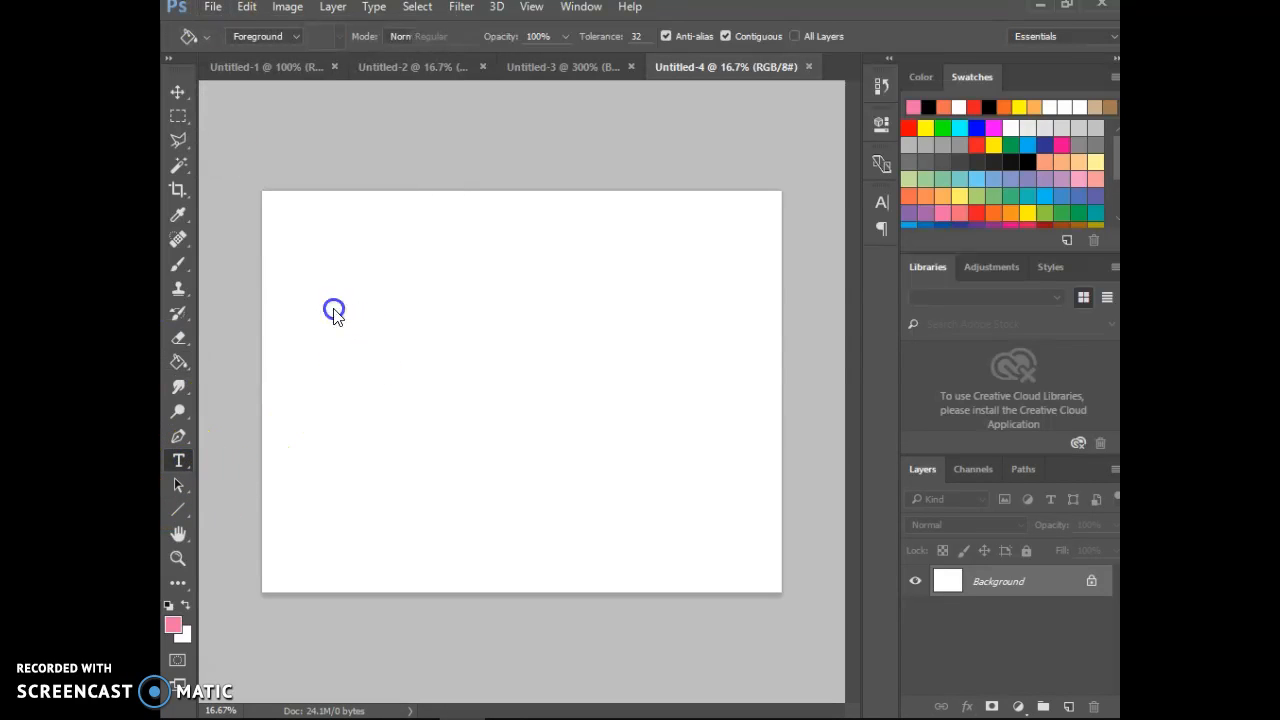
Step: Add a text frame reading 'Hello' in black Pupcat at 300 pt
drag(334, 308, 640, 472)
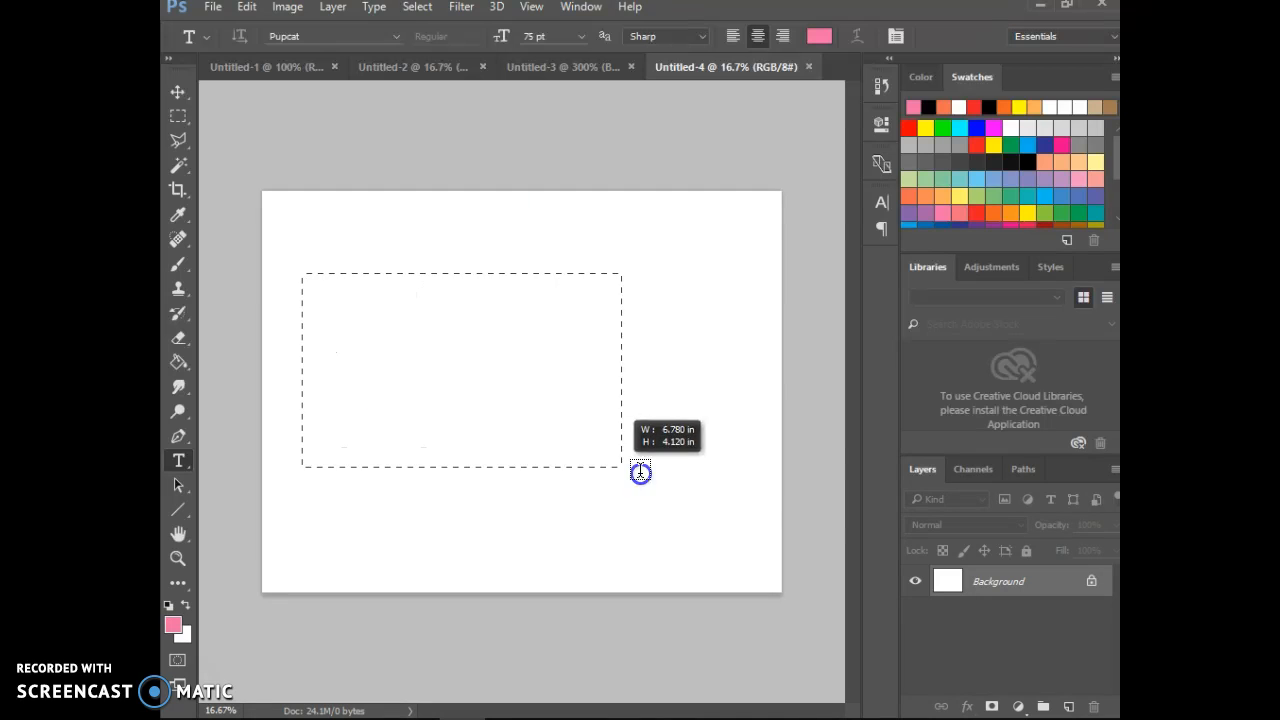
drag(640, 472, 740, 504)
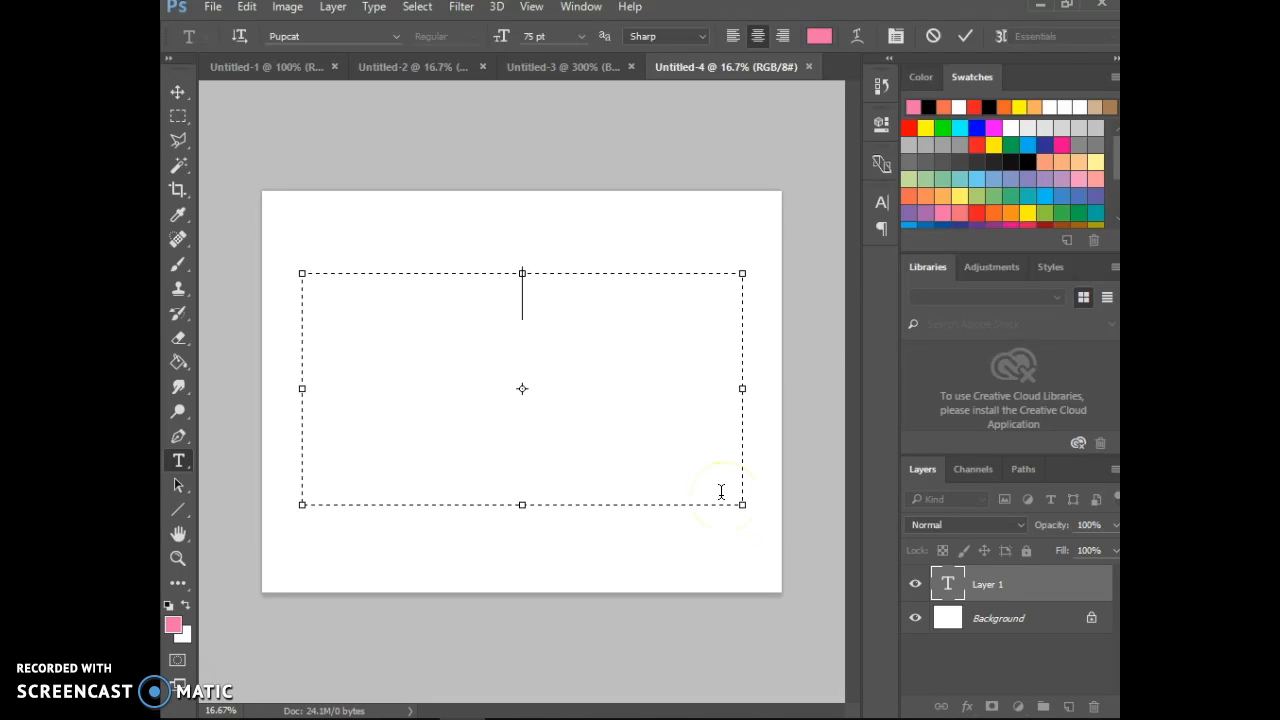
text(Hello)
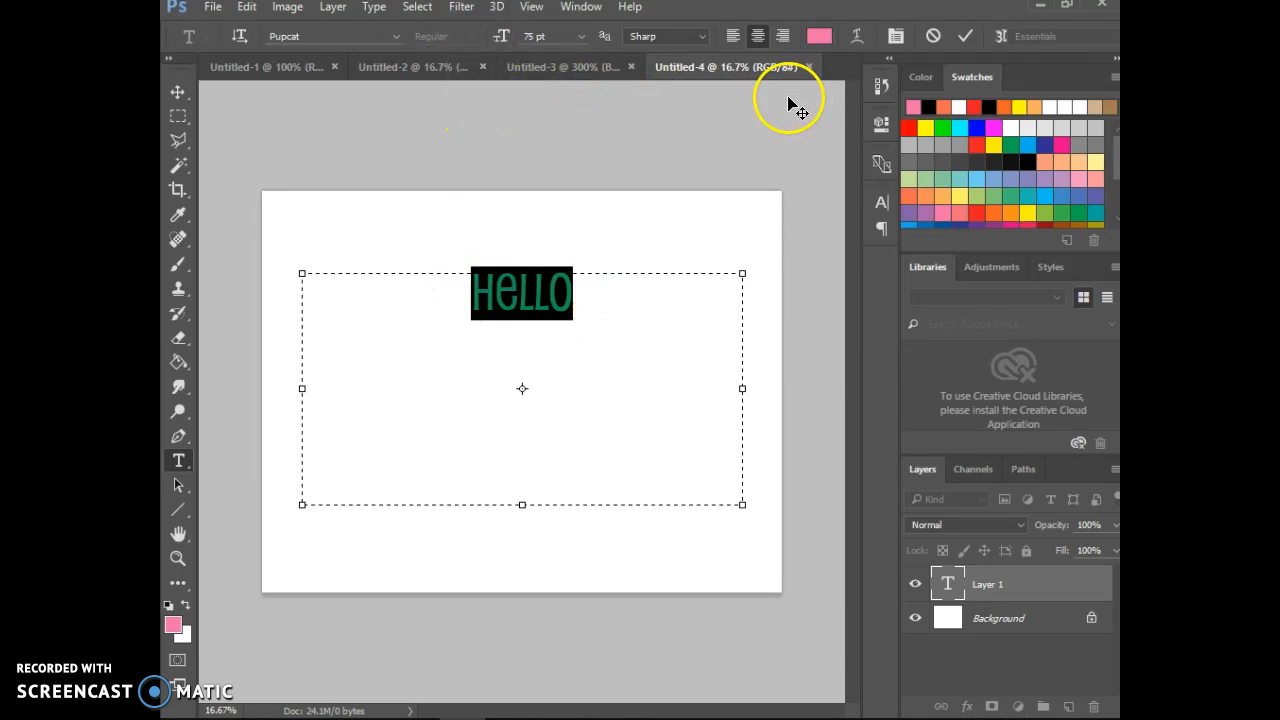
mouse_move(256, 670)
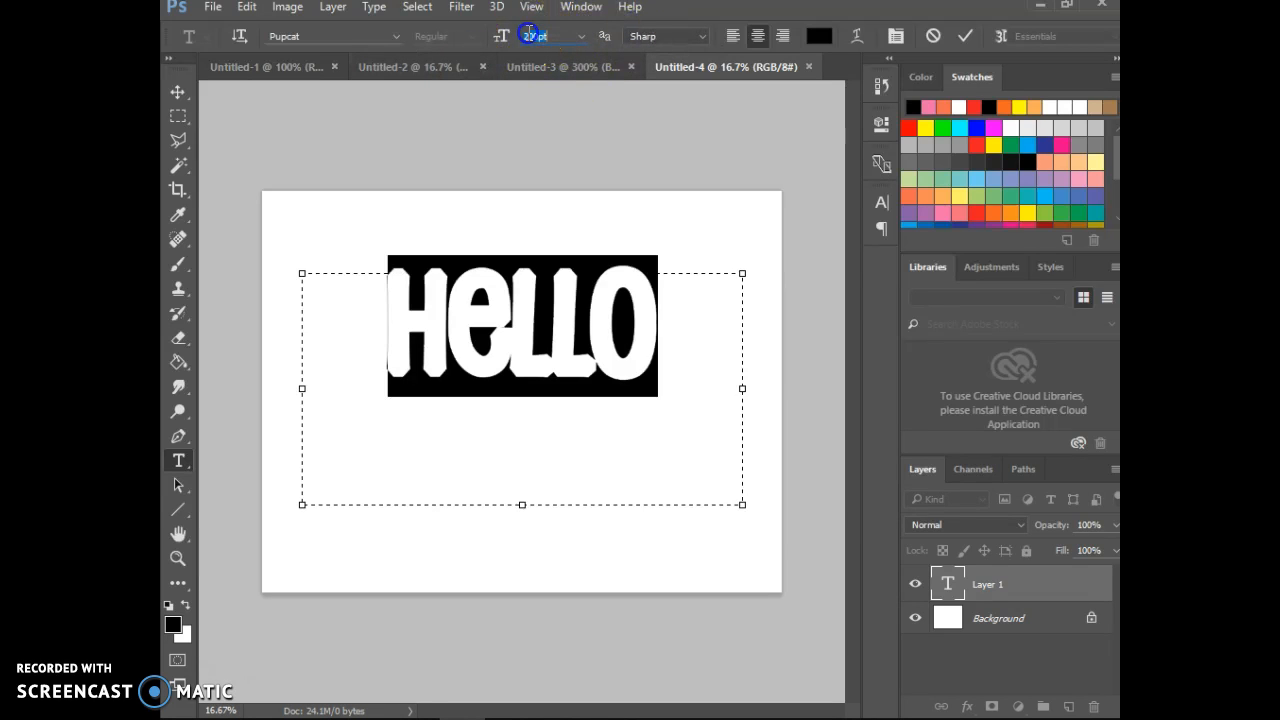
text(300)
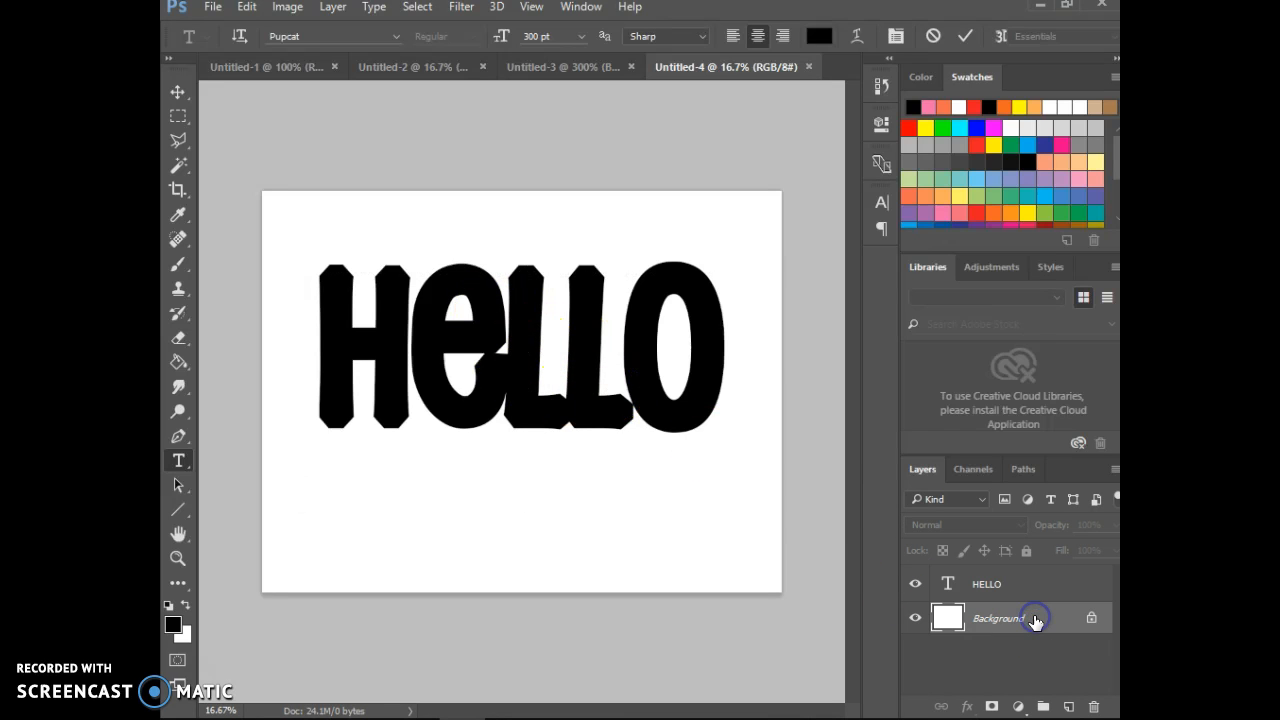
Step: Restyle the HELLO text in the Double Bubble Shadow font at 200 pt
click(1036, 616)
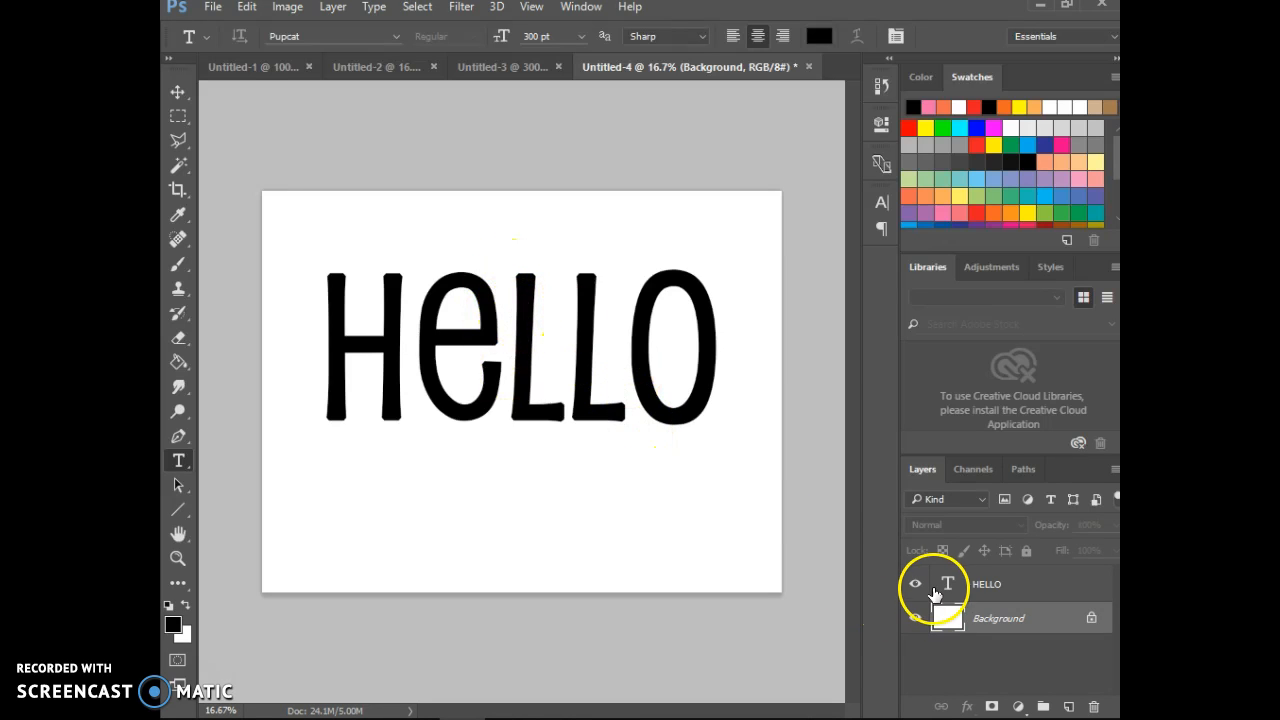
click(948, 584)
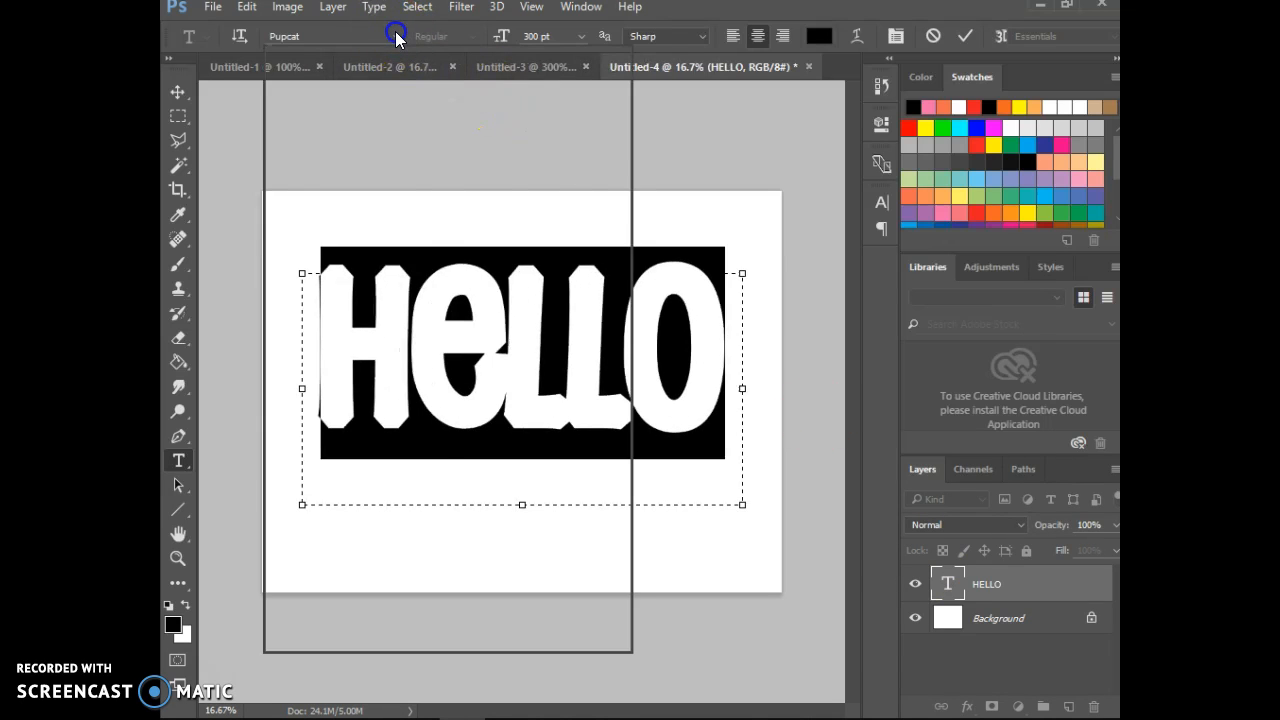
click(392, 36)
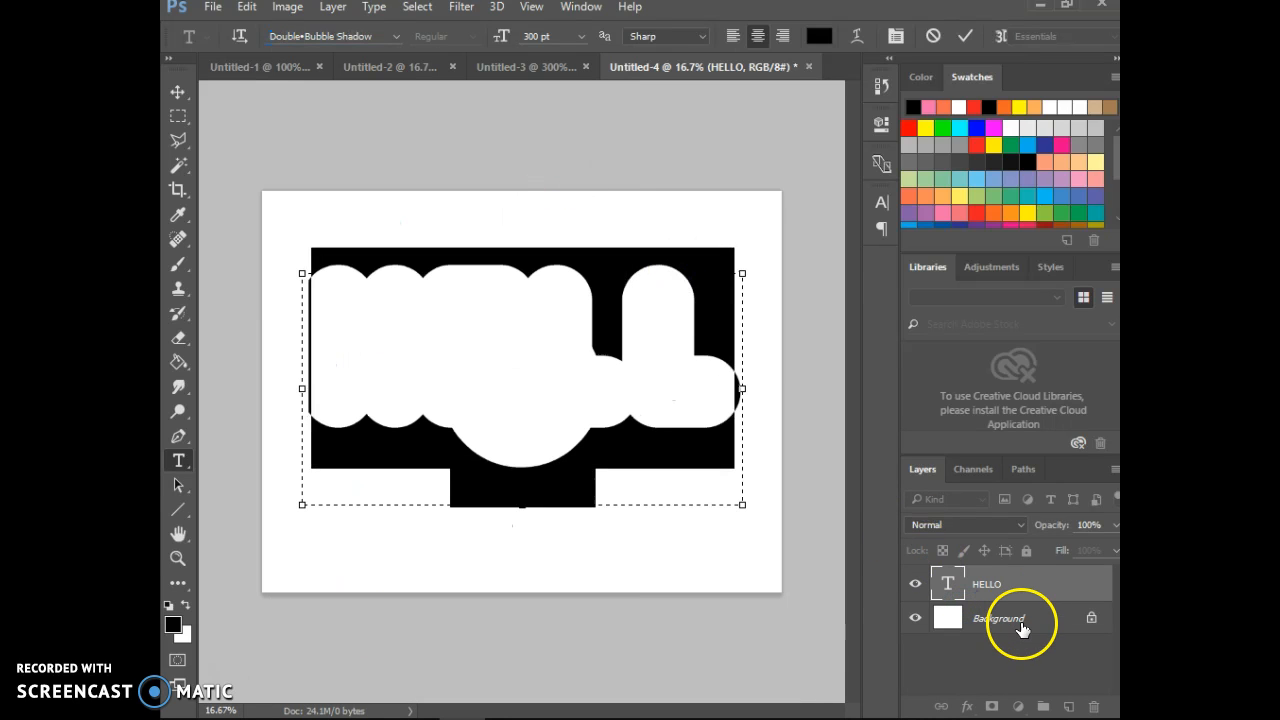
click(1000, 616)
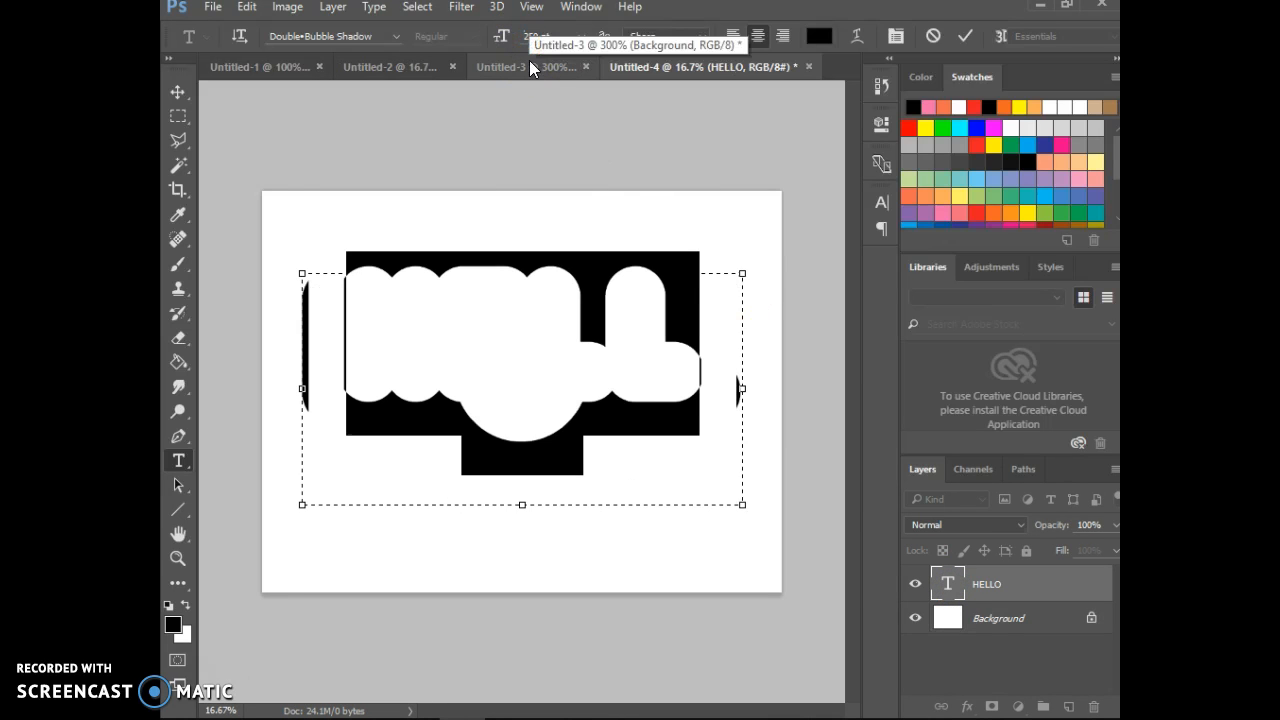
click(540, 36)
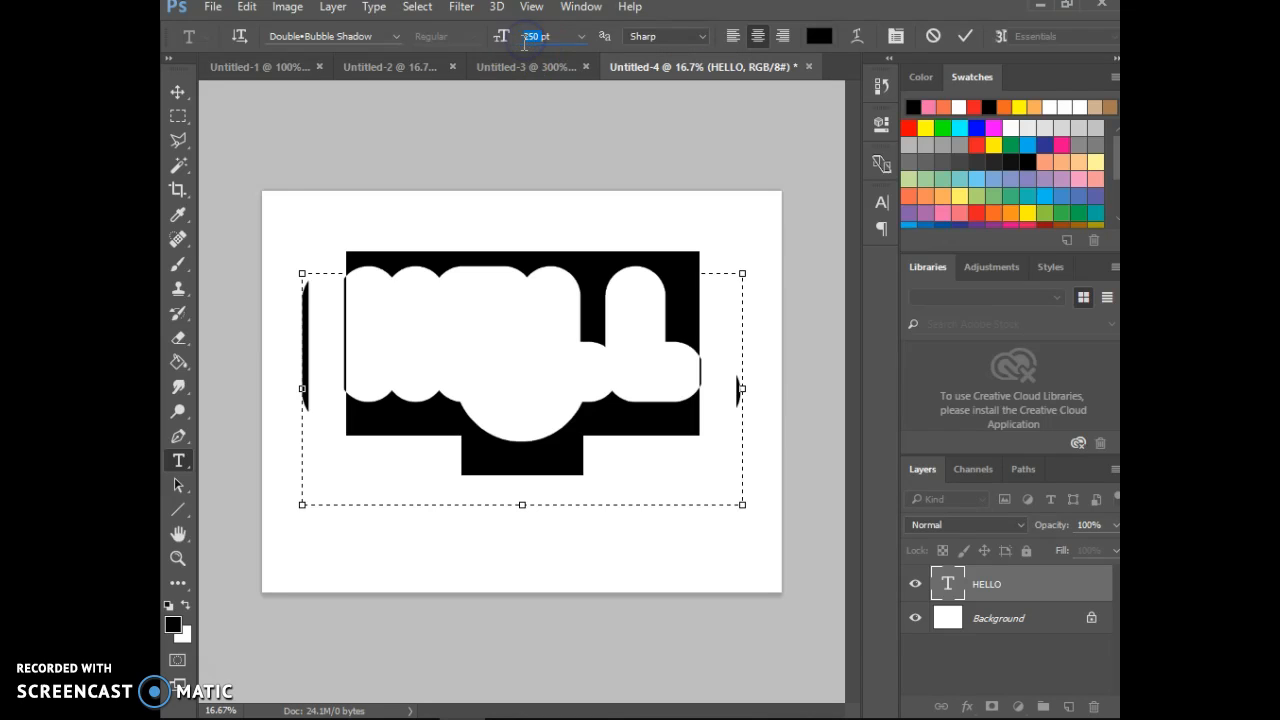
text(200pt)
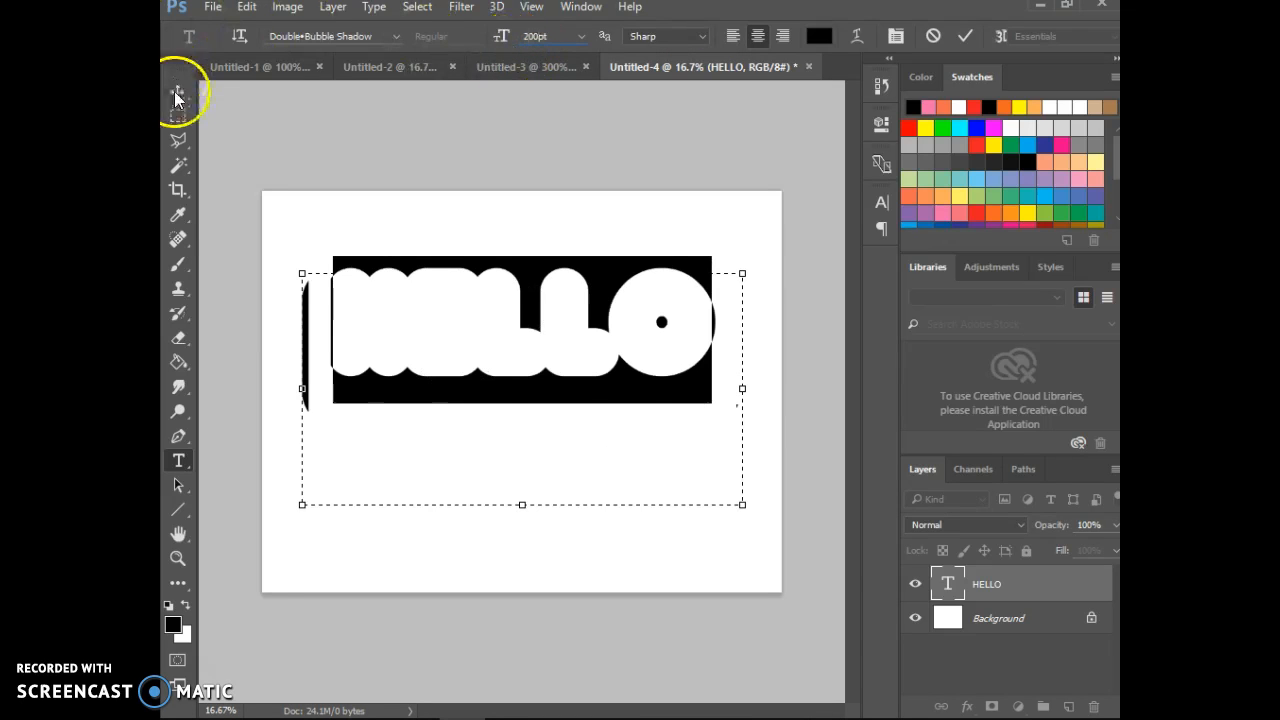
Step: Scale the HELLO layer up to span nearly the full page width
click(176, 92)
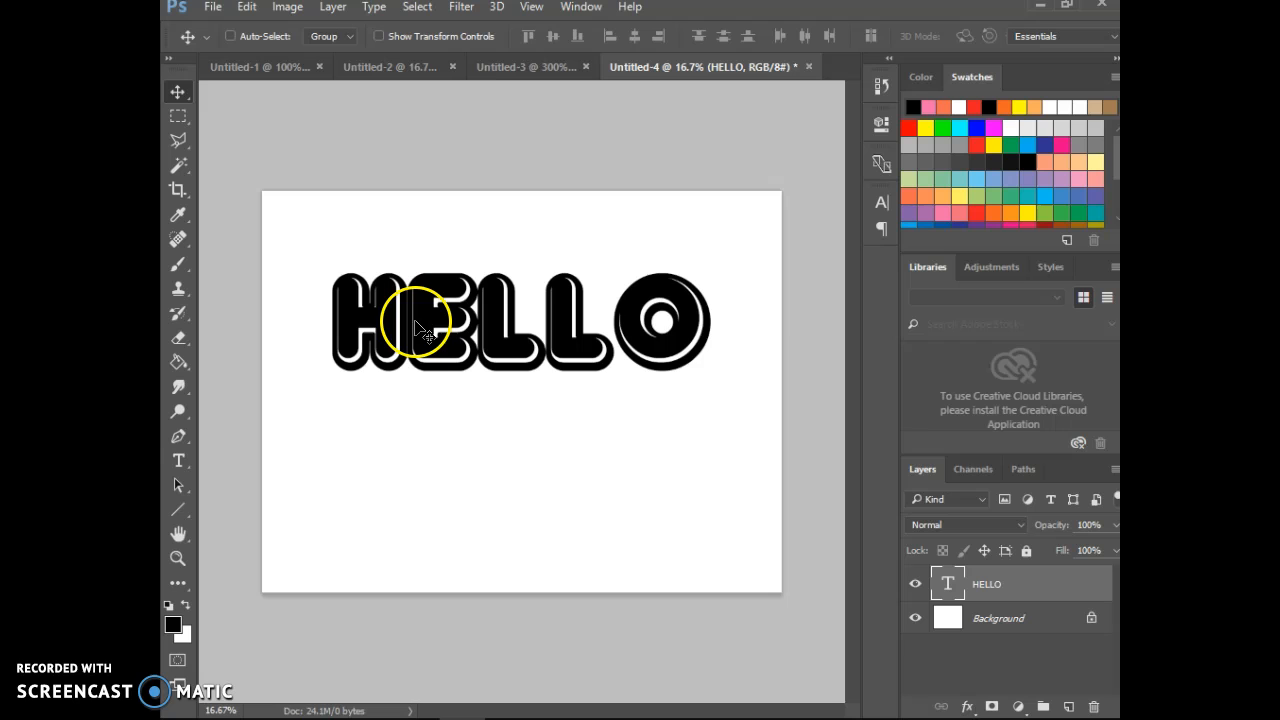
click(232, 36)
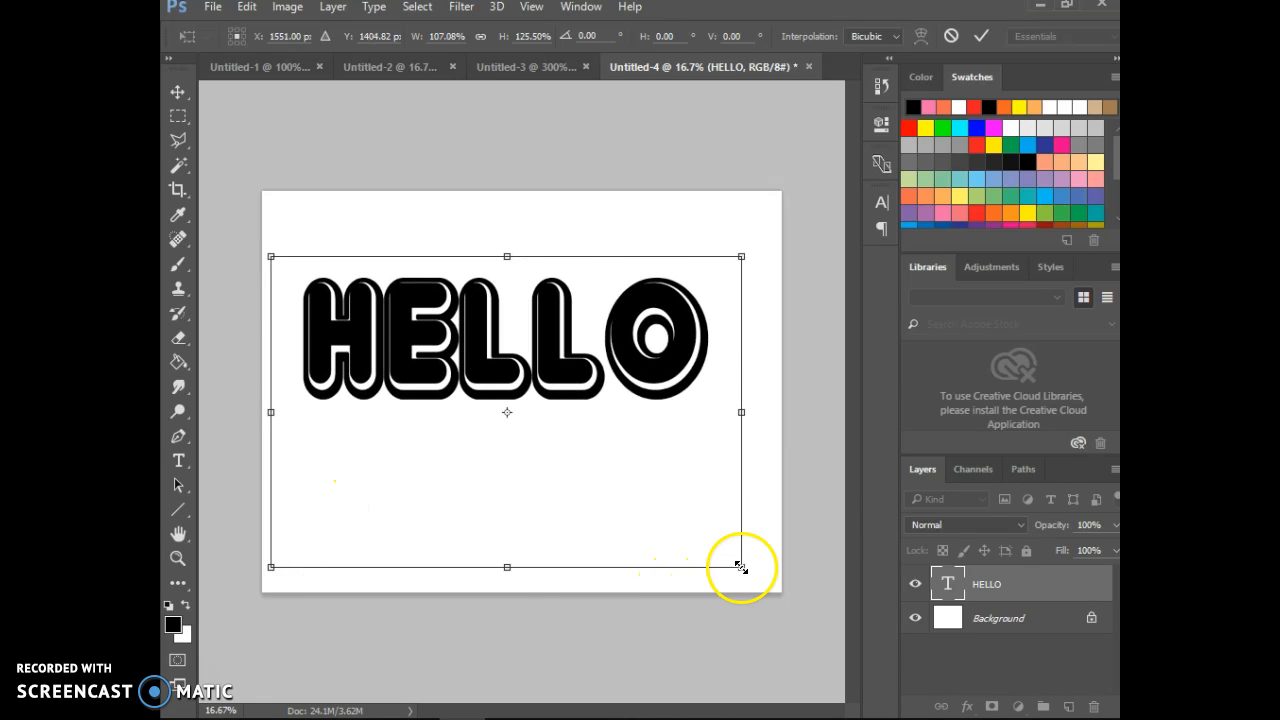
drag(740, 568, 820, 678)
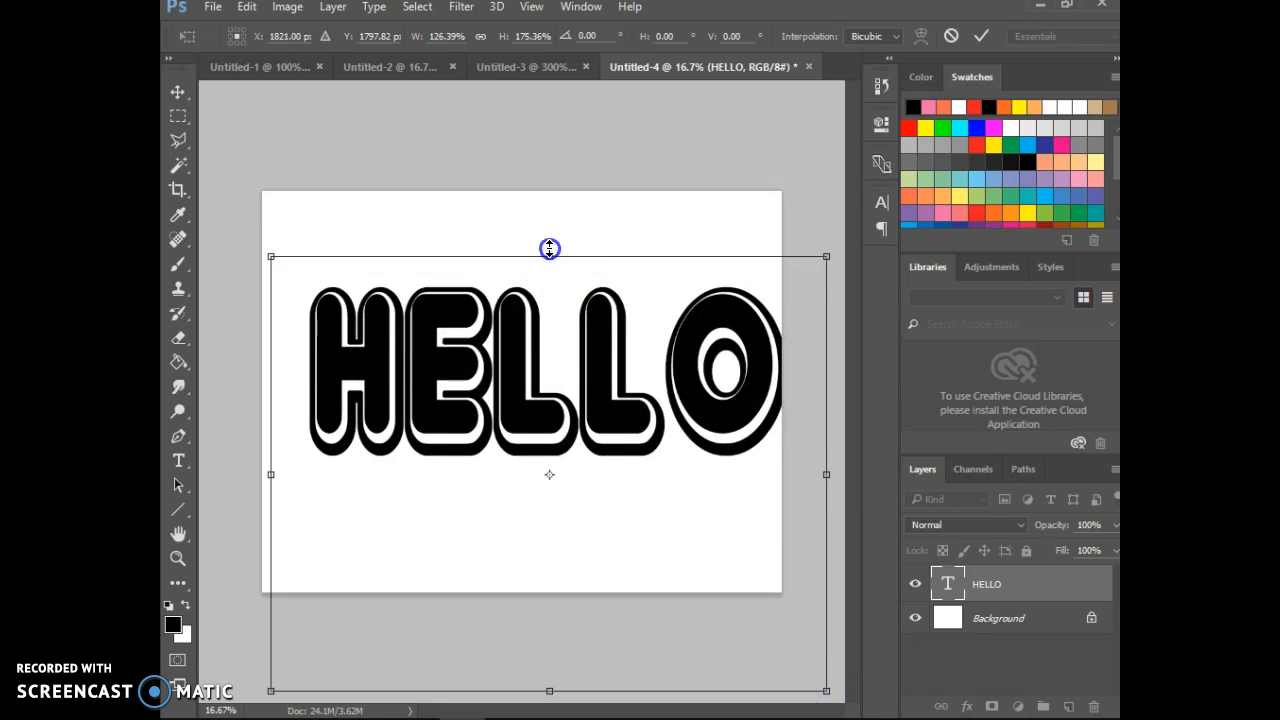
drag(548, 248, 548, 332)
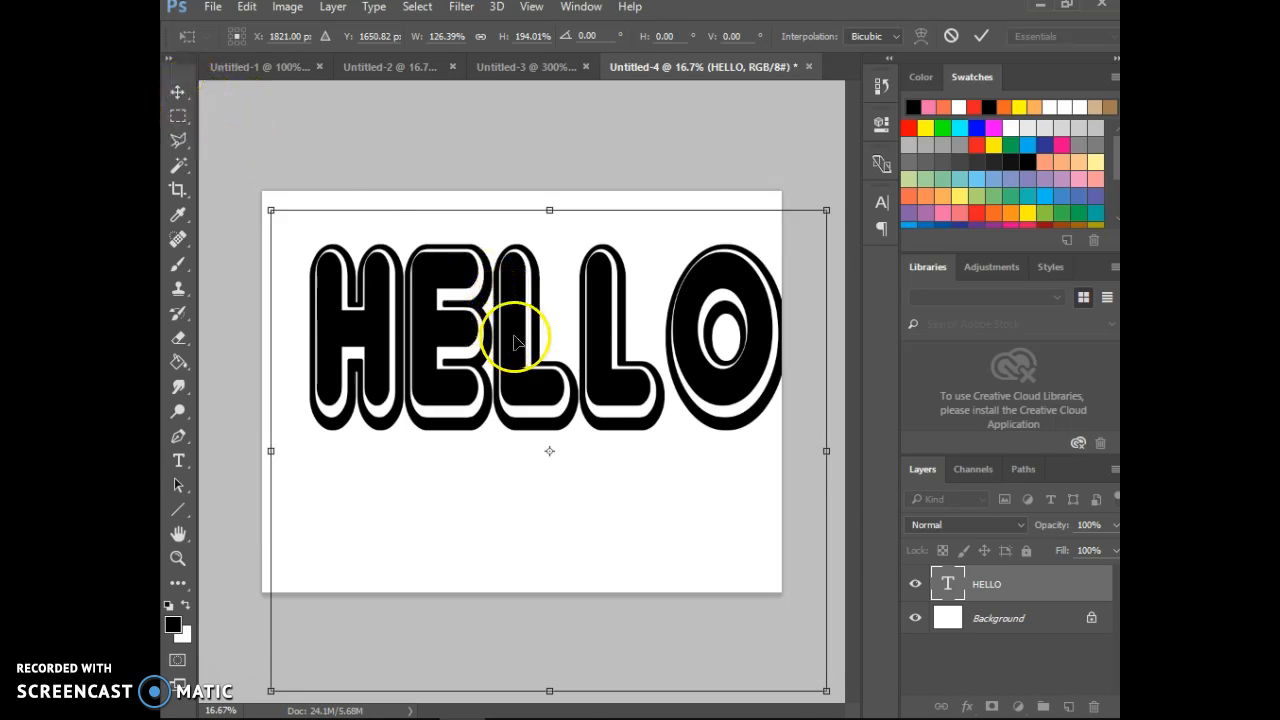
drag(516, 340, 504, 374)
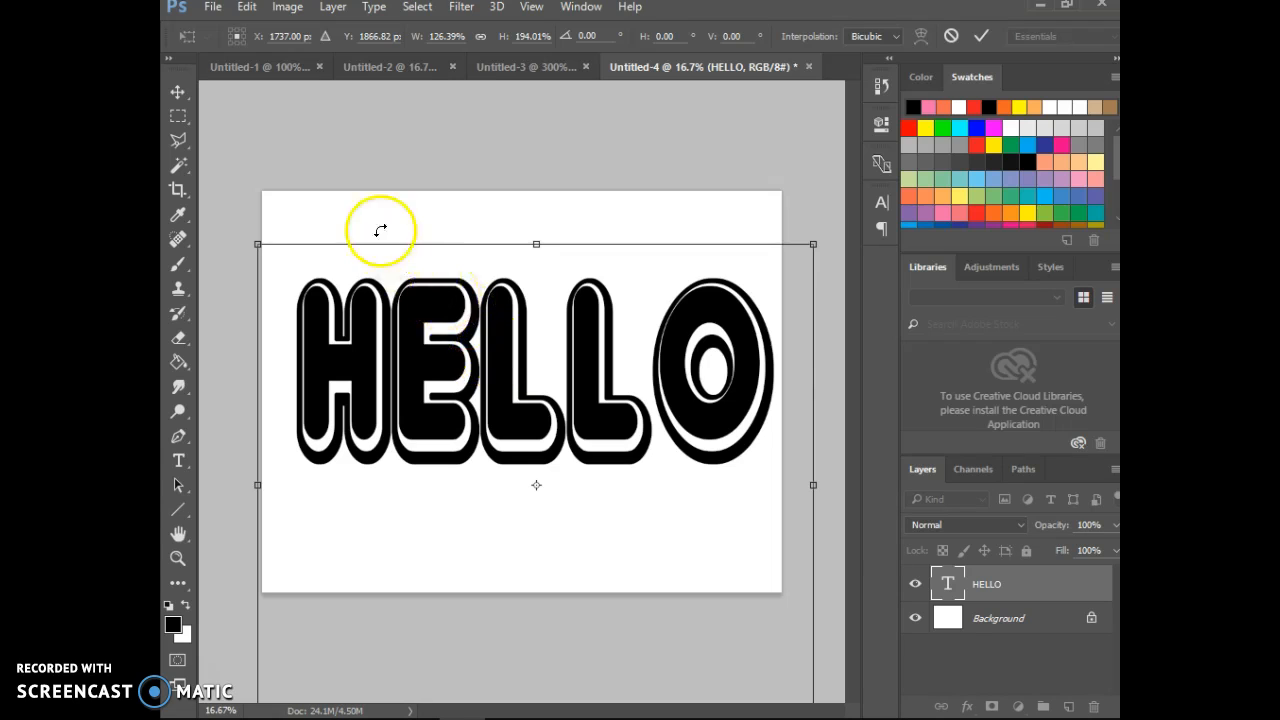
mouse_move(616, 296)
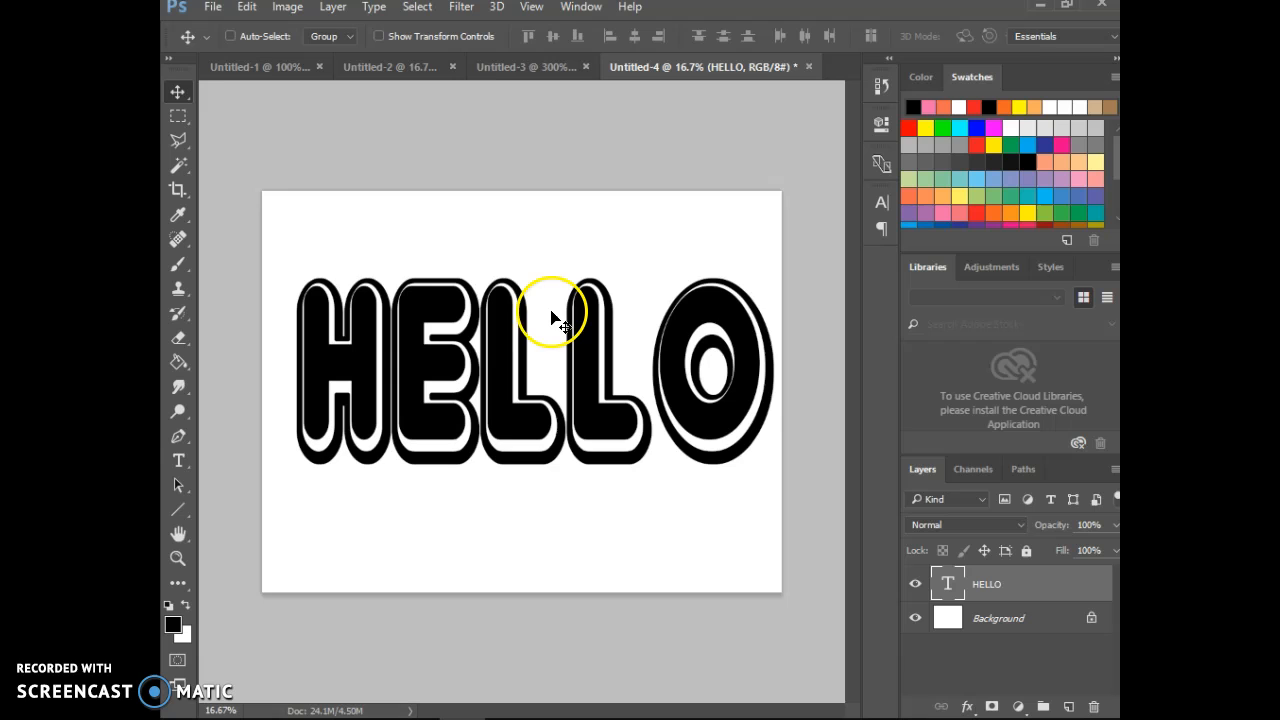
Step: Place the flower photo DSC_0025.JPG as a layer above HELLO
click(212, 8)
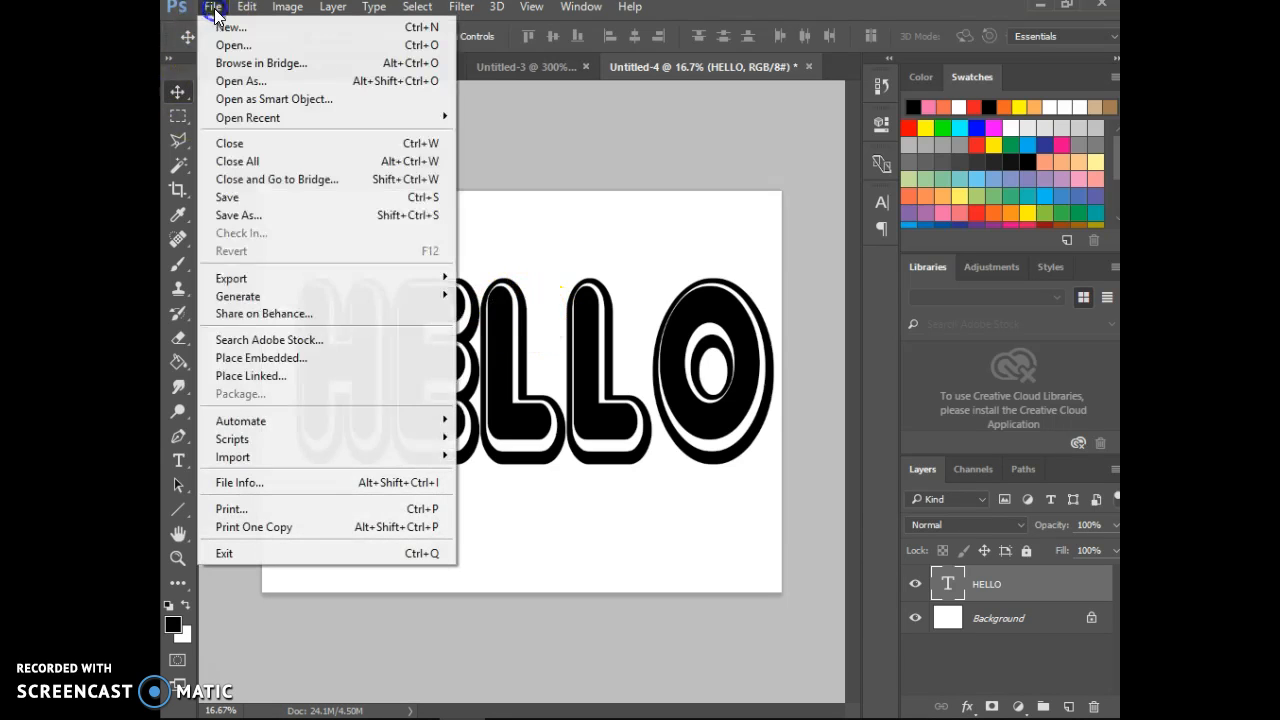
mouse_move(220, 20)
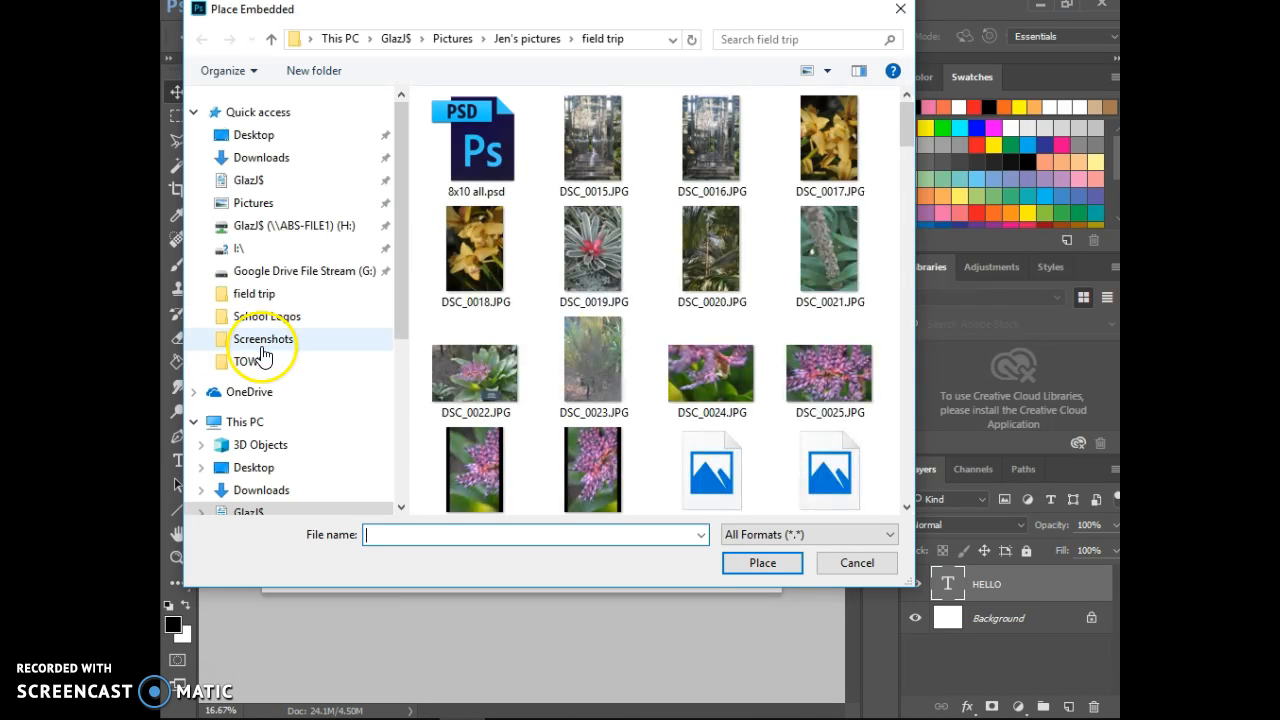
click(828, 368)
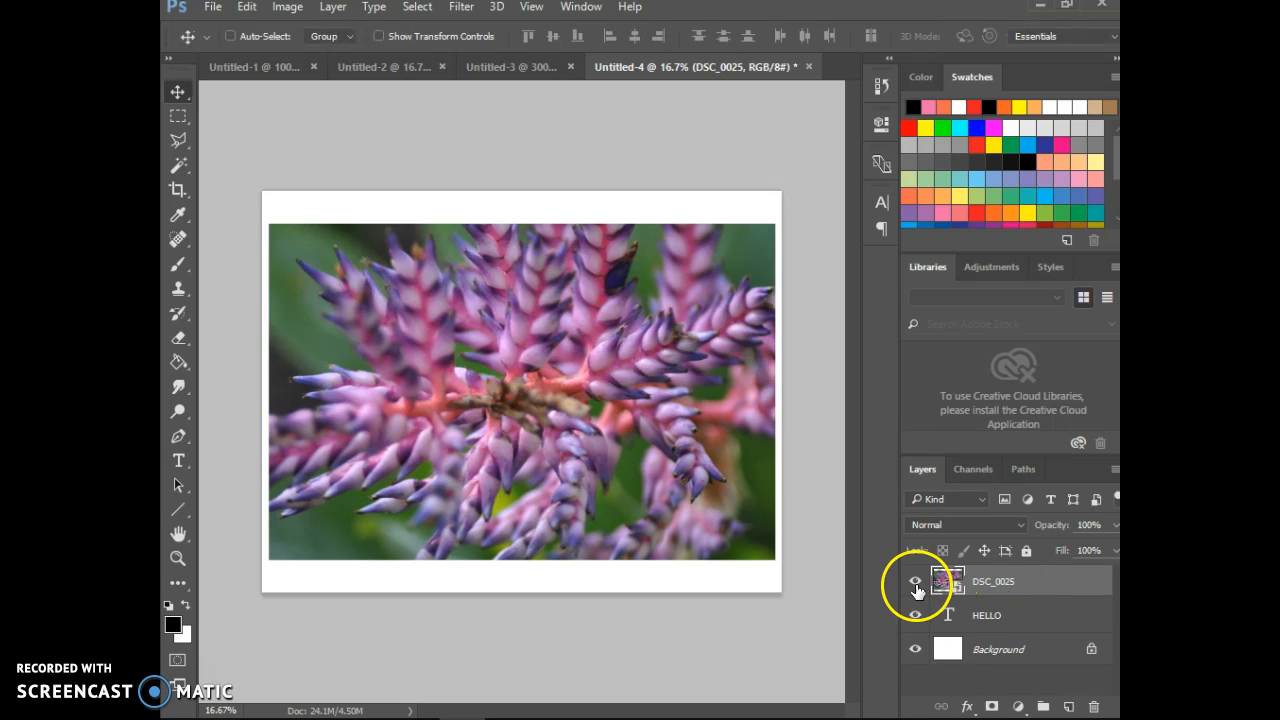
Step: Hide the flower photo and select the HELLO letter shapes with the Magic Wand
click(914, 580)
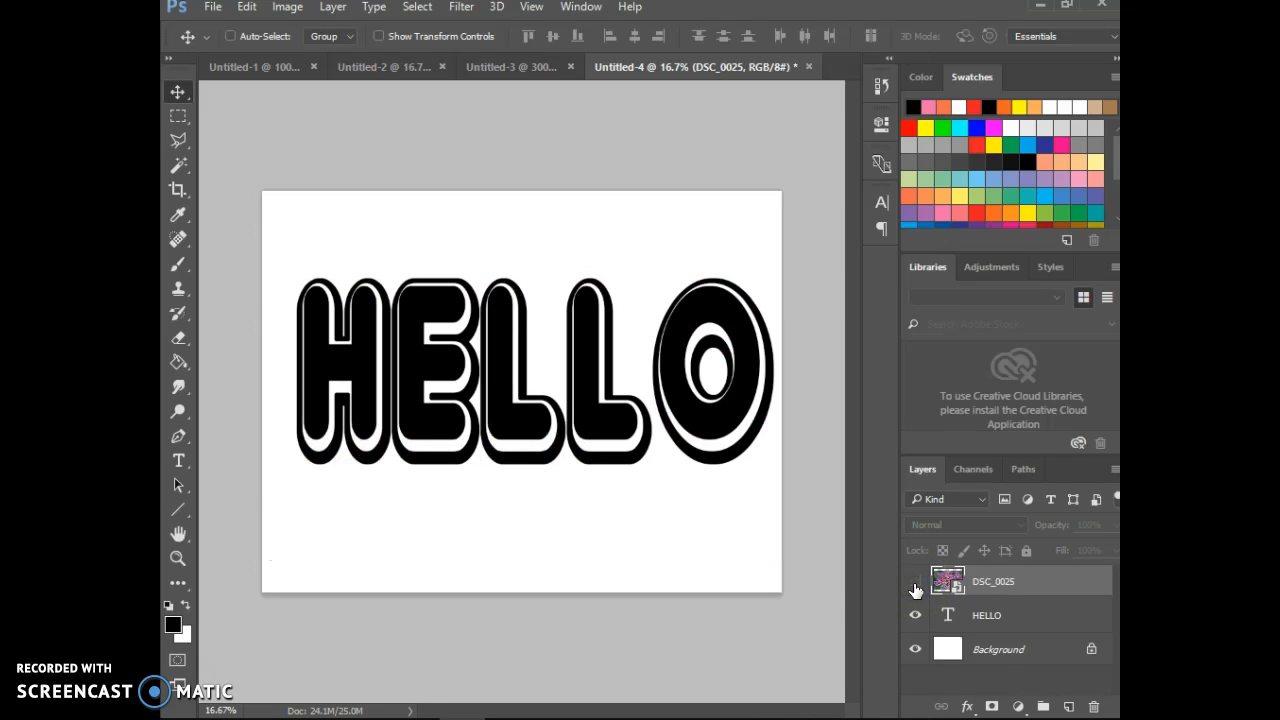
click(914, 580)
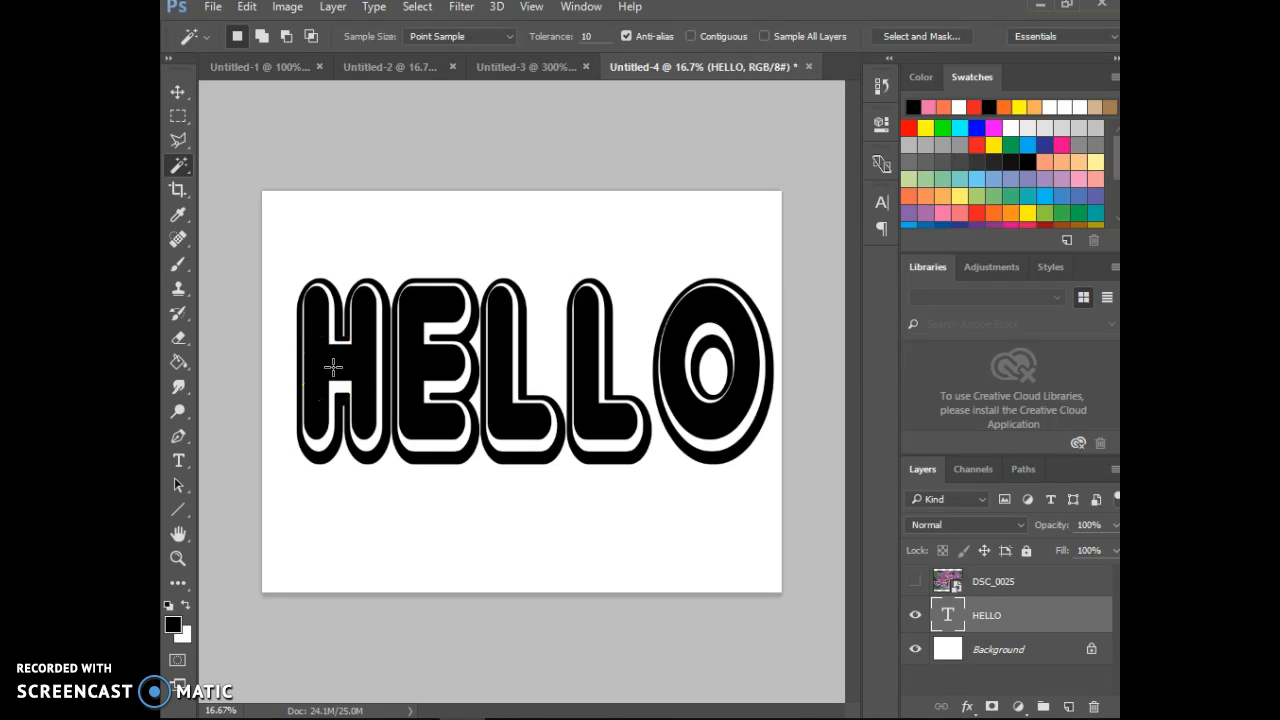
click(720, 344)
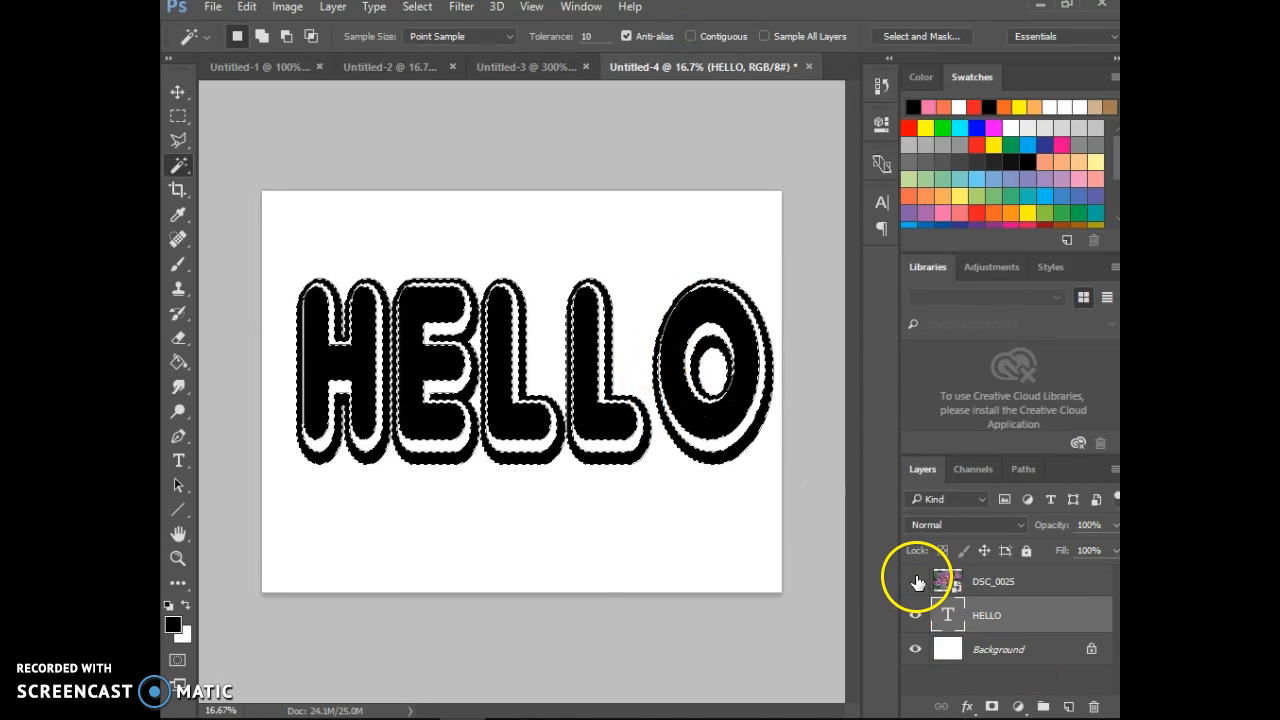
Step: Copy the flower photo inside the HELLO selection onto a new Layer 1
click(916, 580)
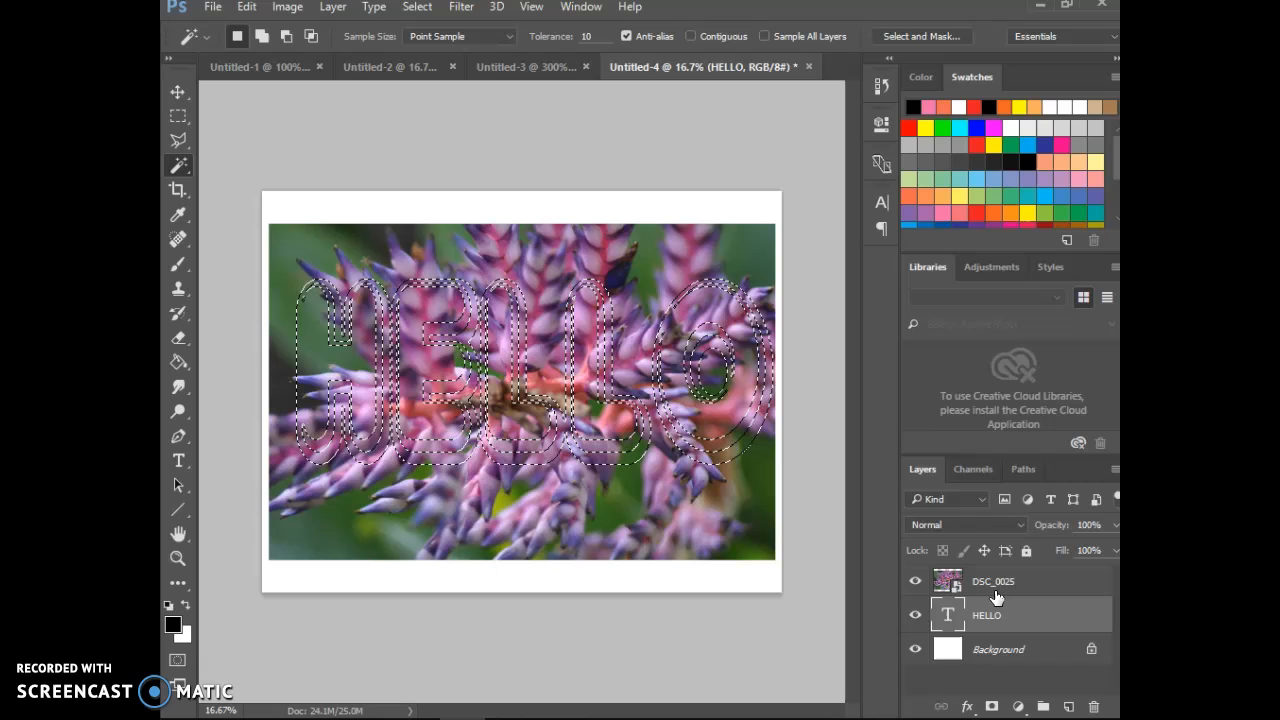
click(992, 580)
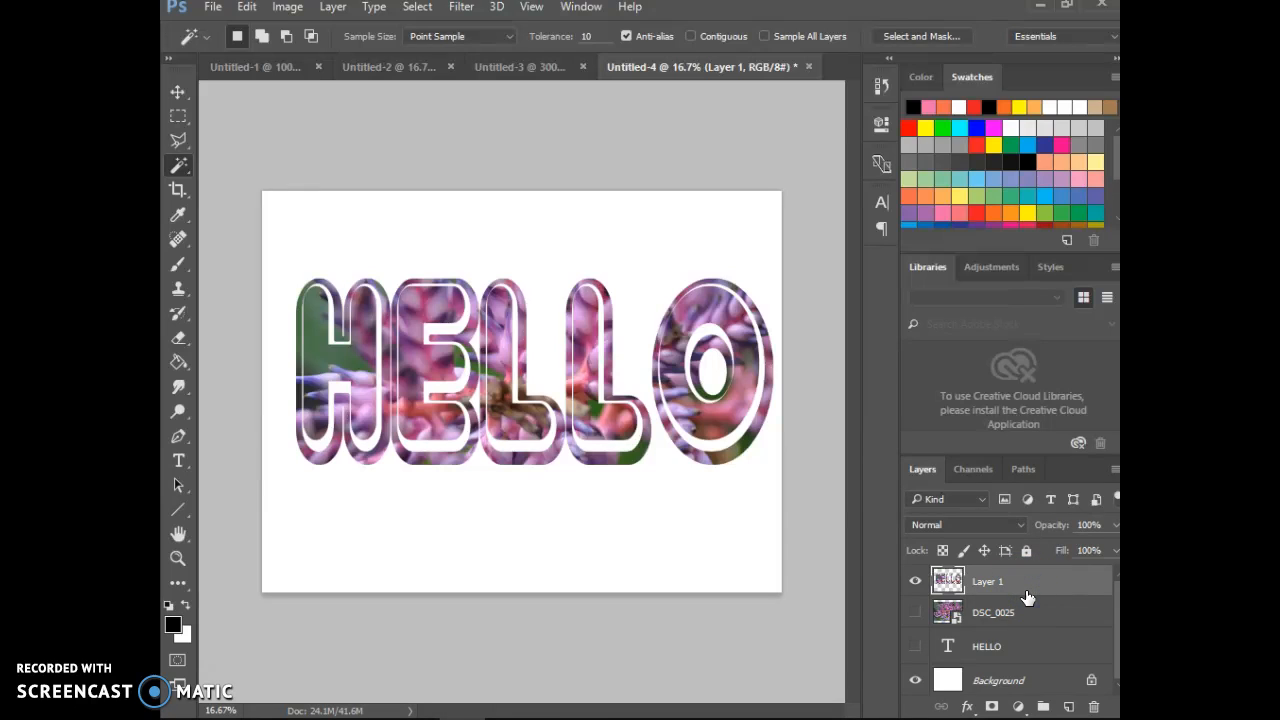
click(998, 680)
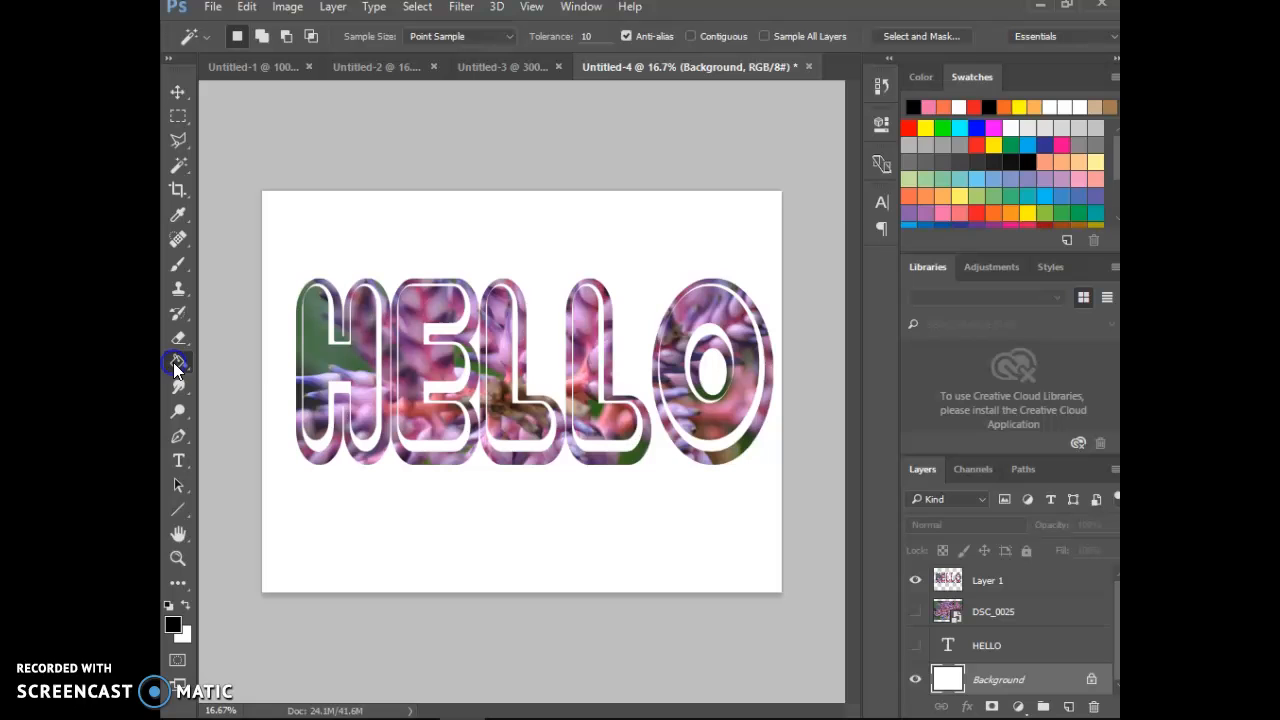
Step: Fill the Background layer with a pale green colour using the Paint Bucket
click(178, 362)
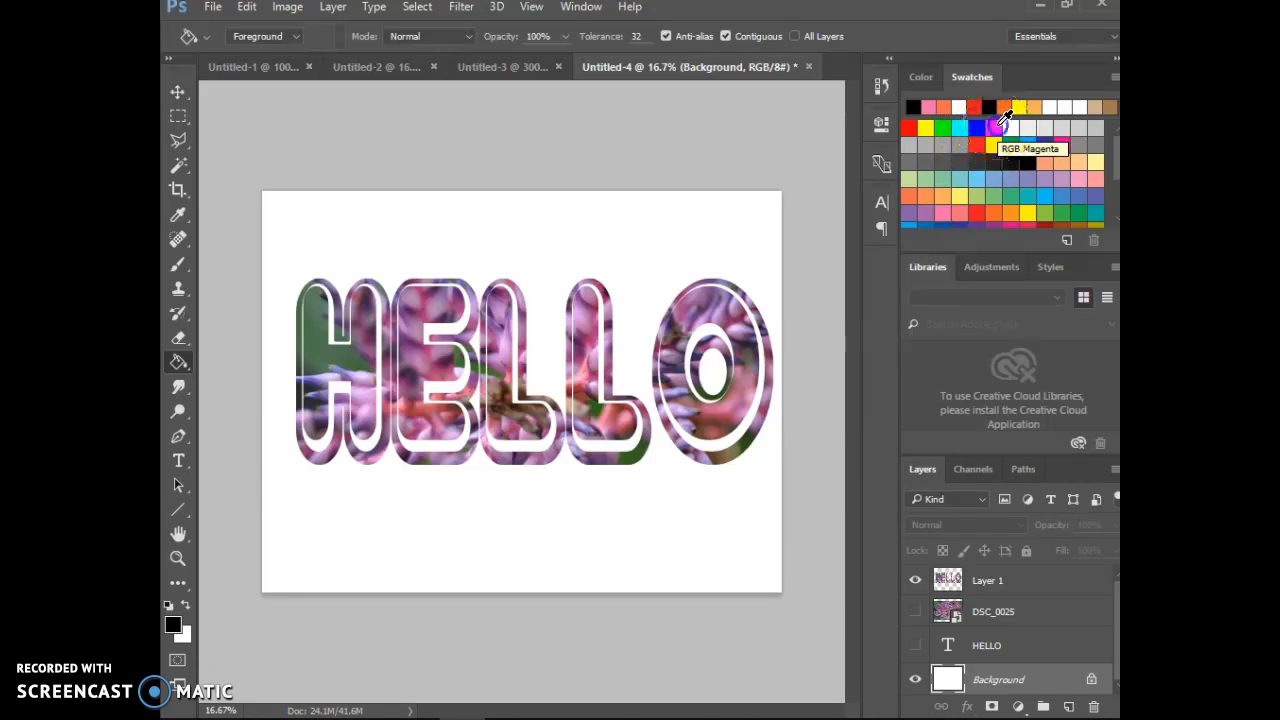
click(1004, 118)
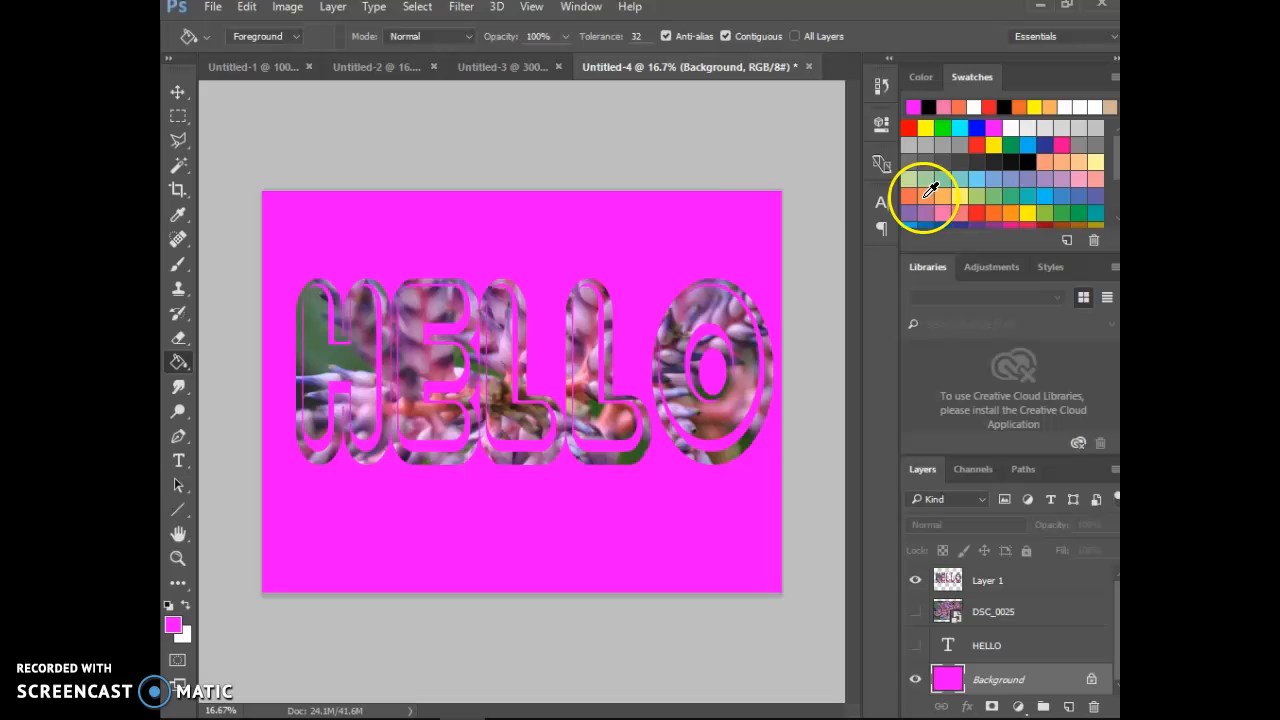
click(936, 178)
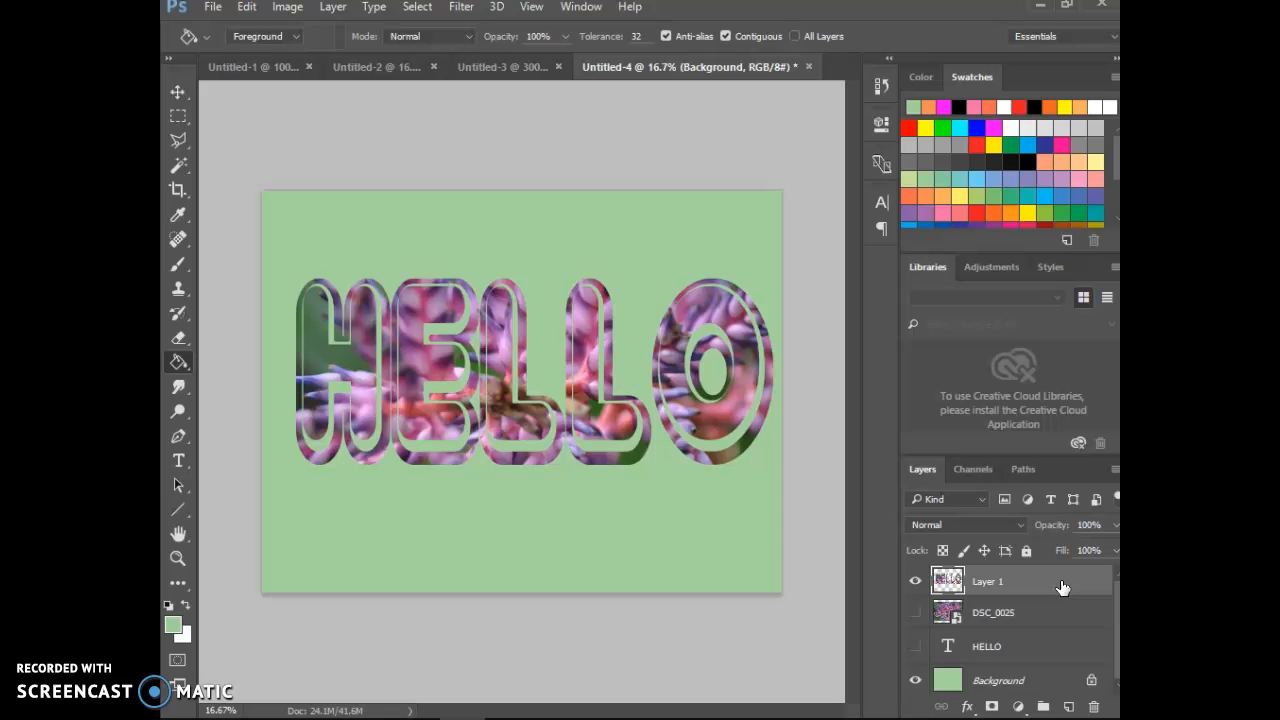
Step: Add a Stroke layer style to Layer 1 and adjust its size slider
double_click(948, 580)
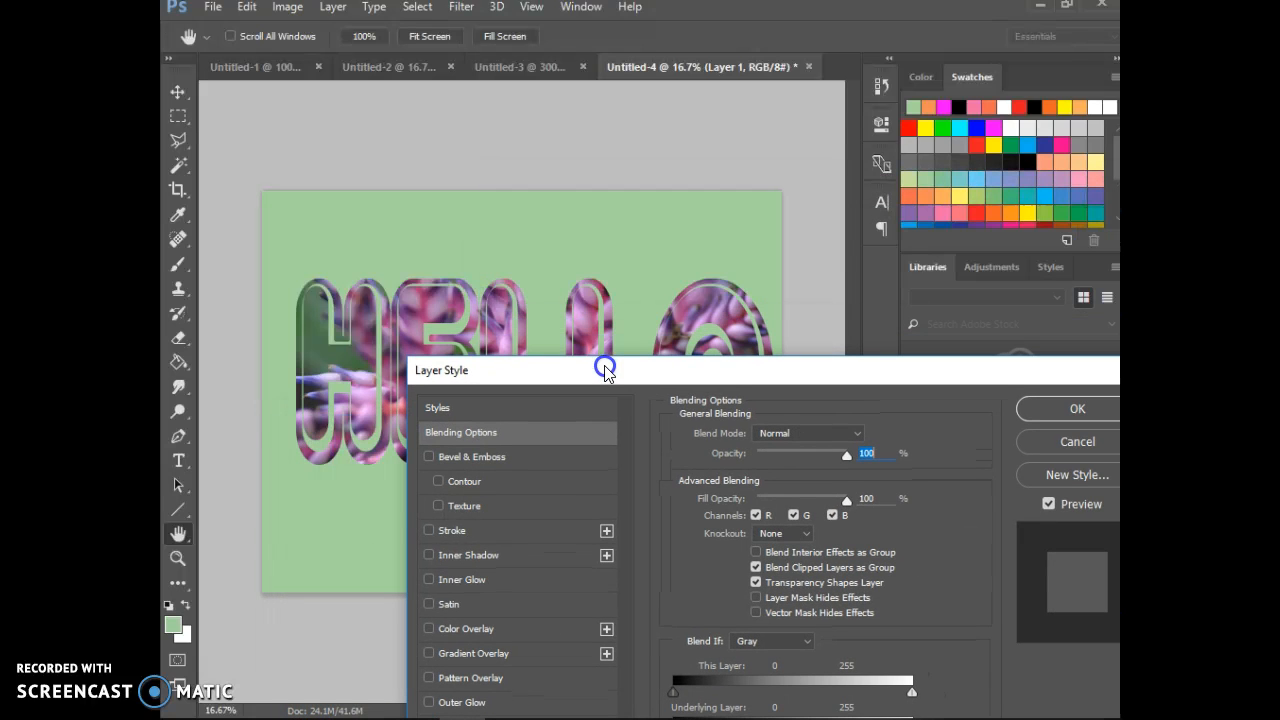
click(428, 530)
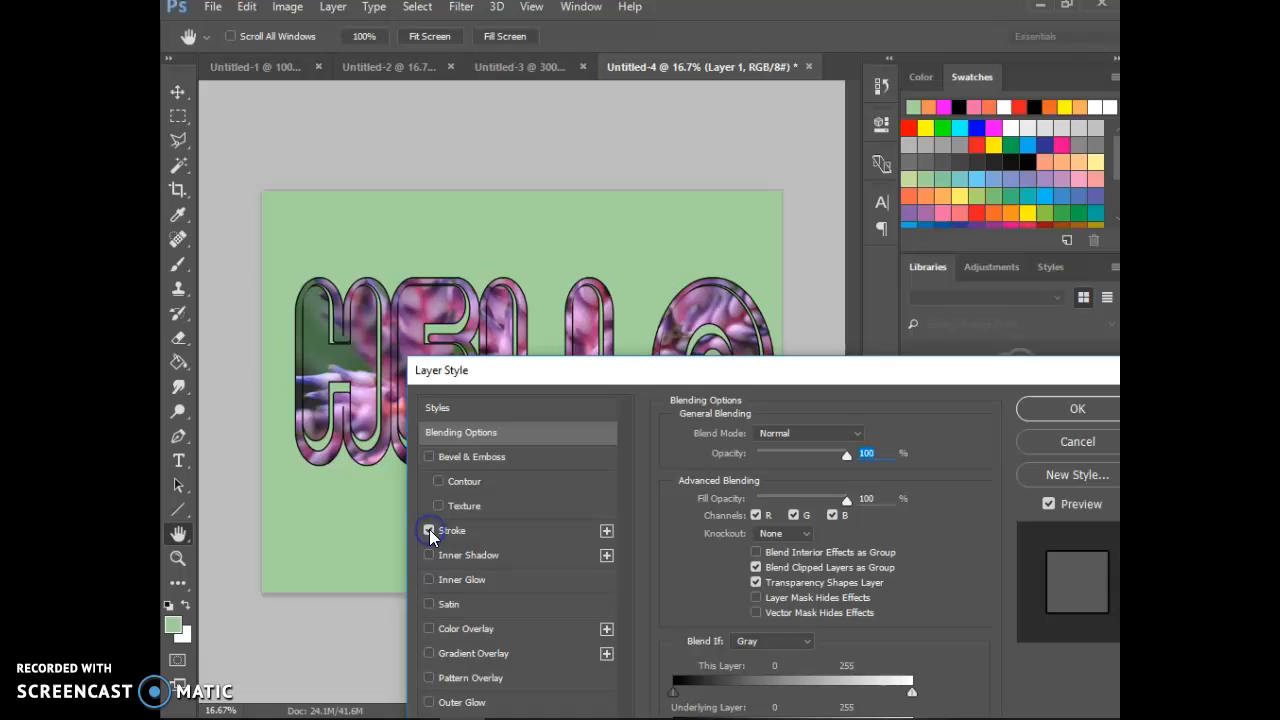
click(428, 530)
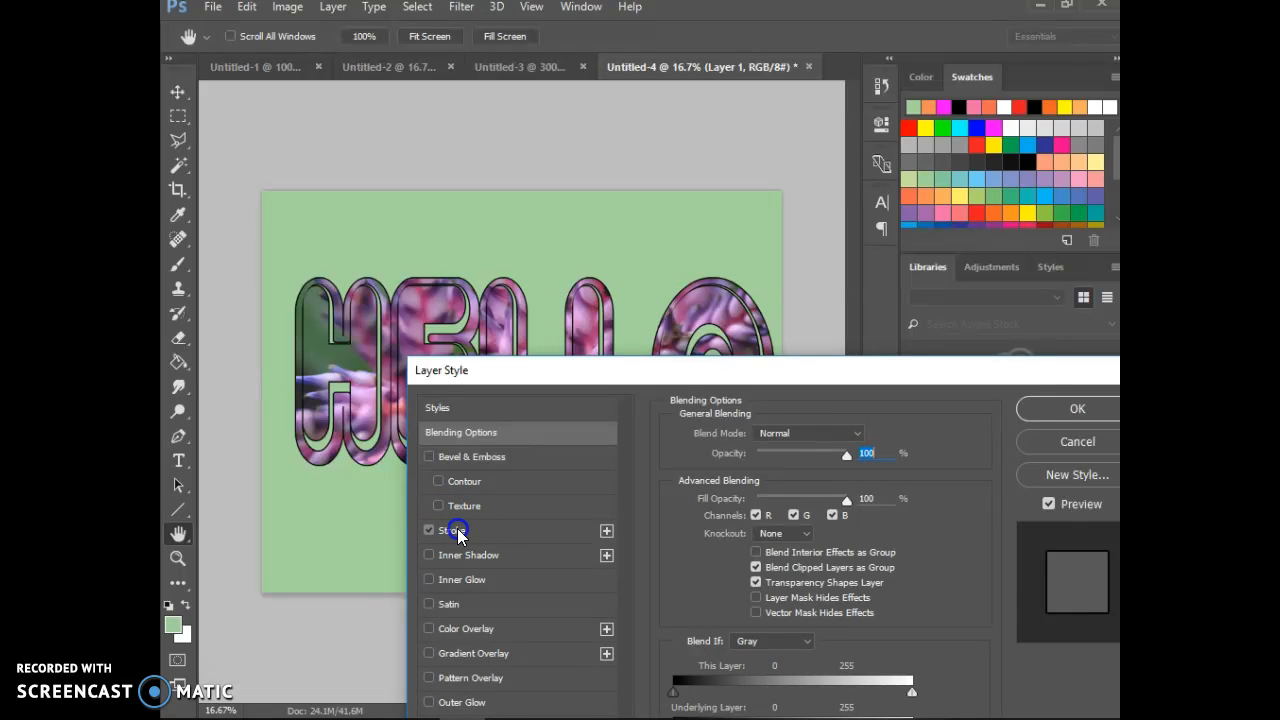
click(452, 530)
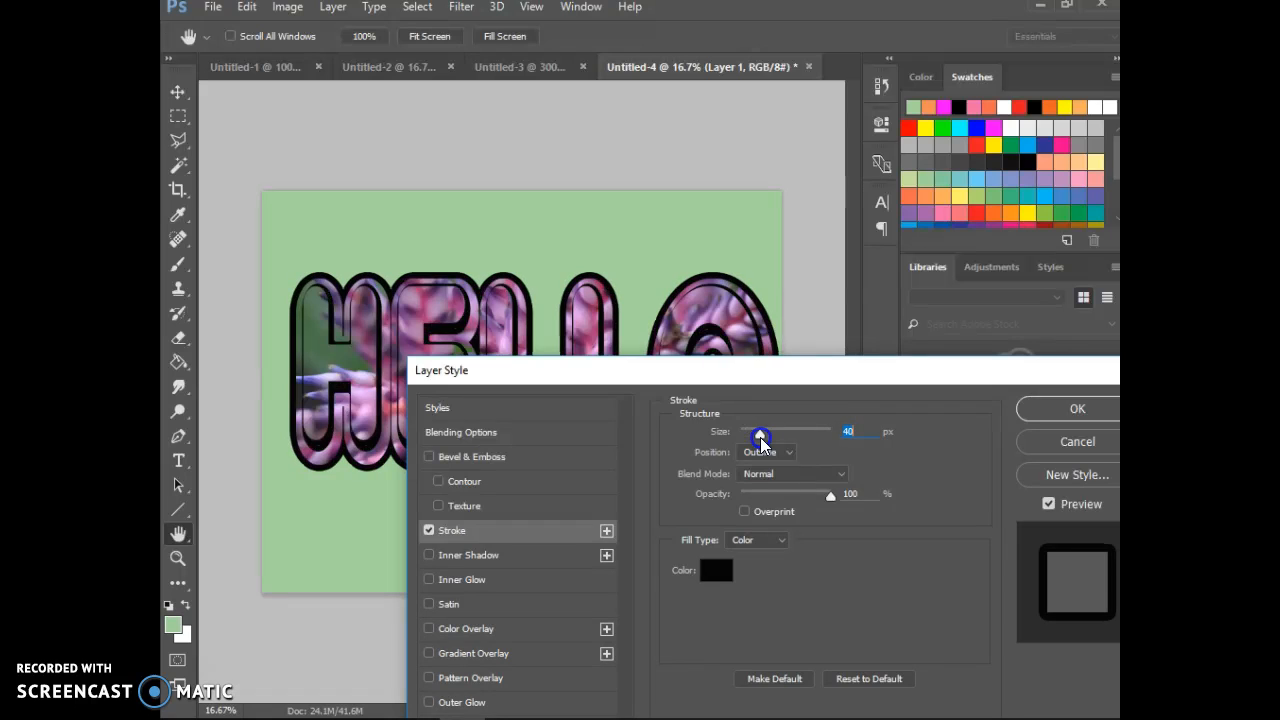
drag(762, 432, 752, 432)
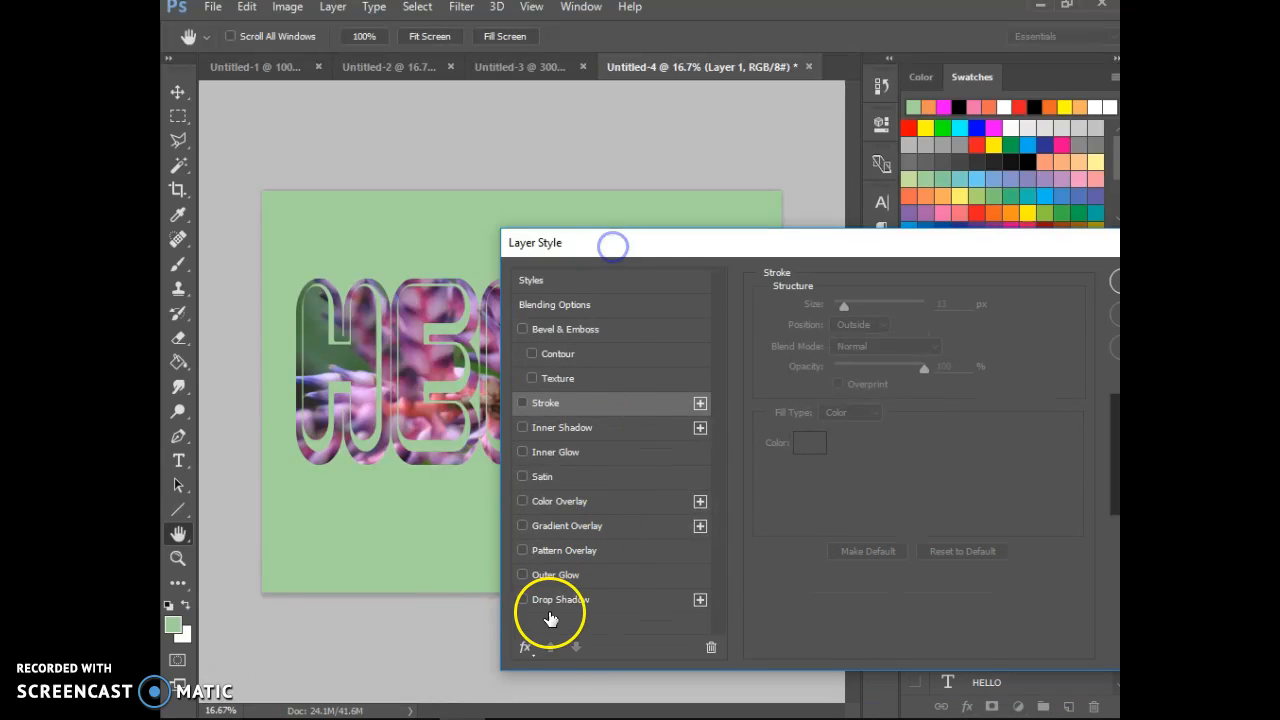
Step: Enable Drop Shadow on Layer 1 and adjust its angle, spread and size
click(522, 600)
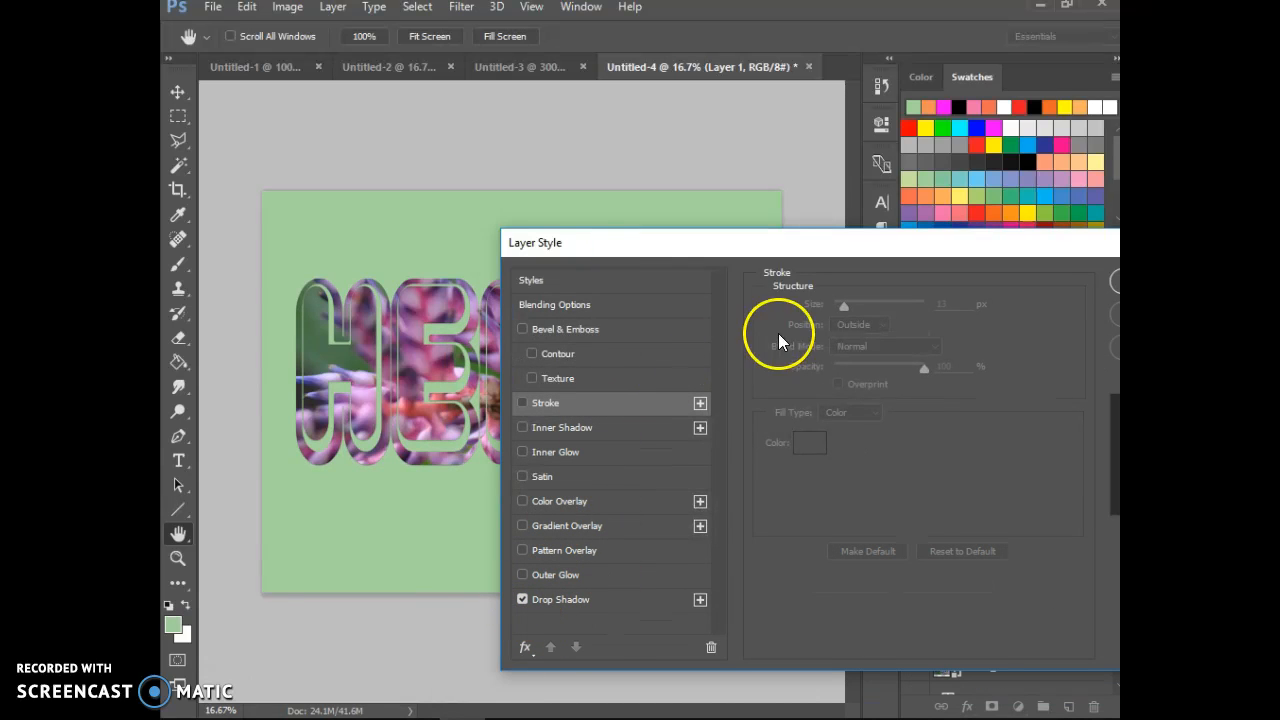
click(560, 600)
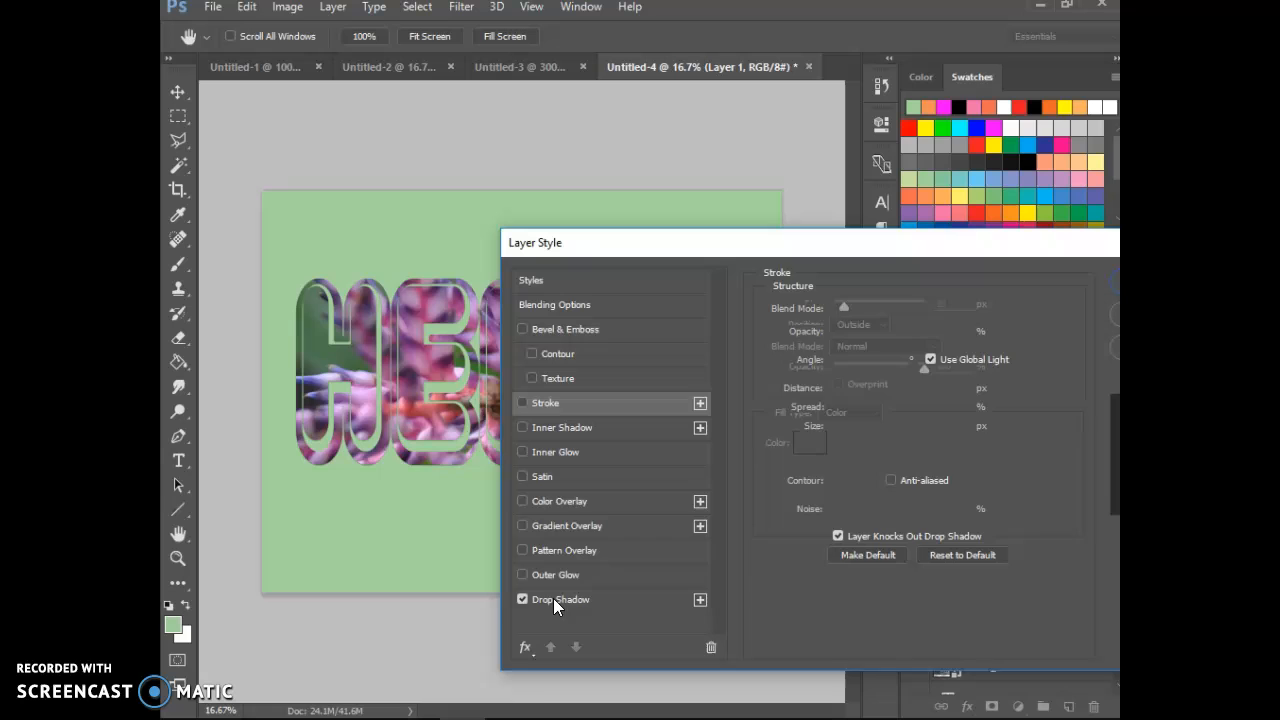
click(560, 600)
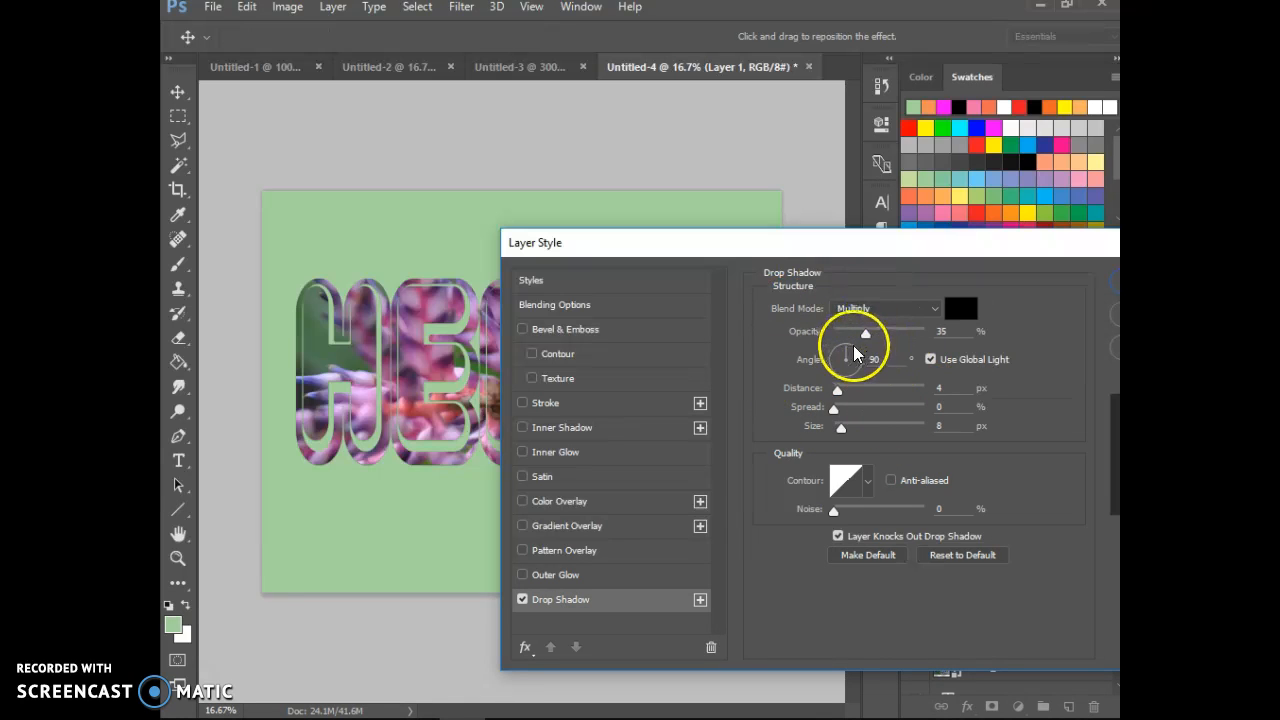
drag(864, 340, 844, 364)
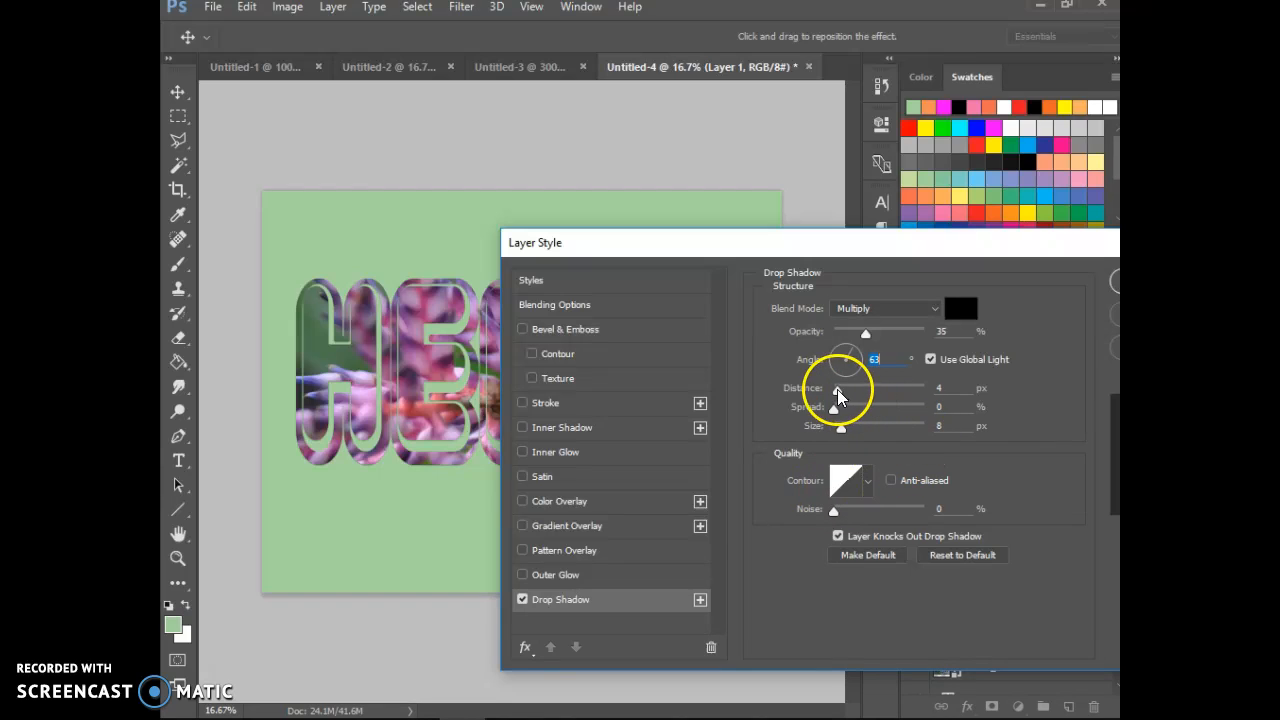
drag(834, 408, 848, 408)
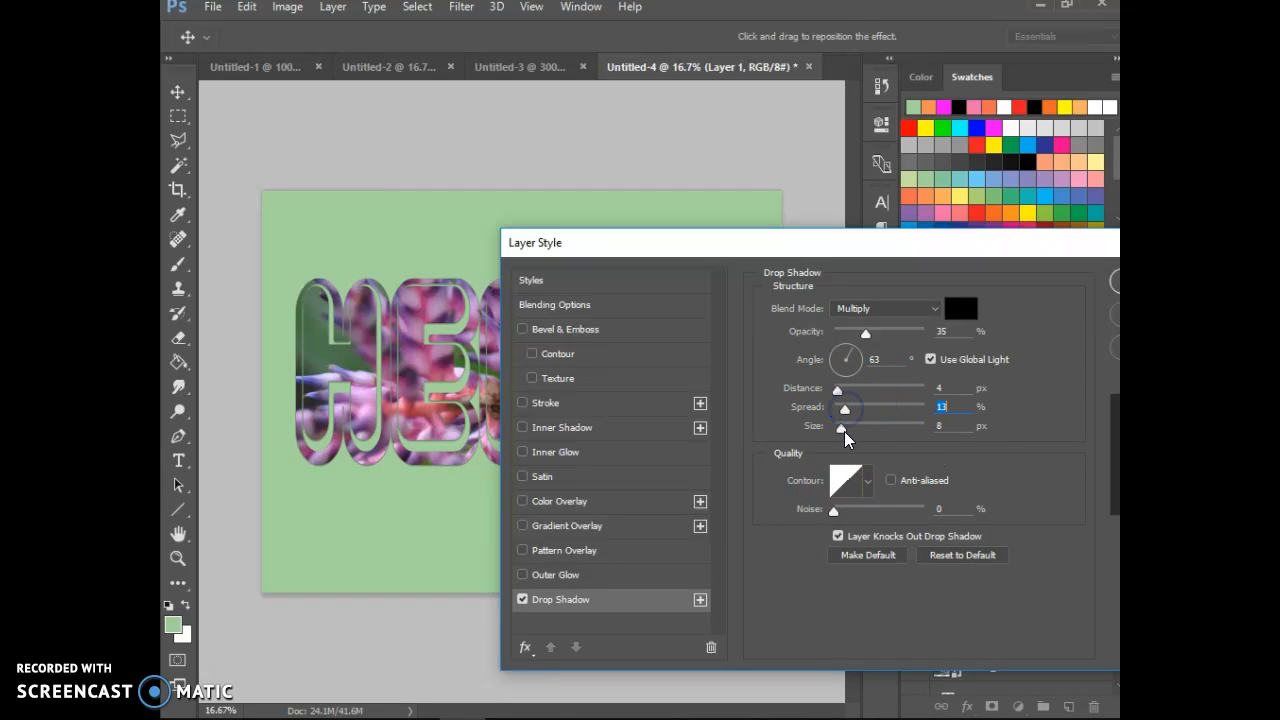
drag(838, 424, 854, 424)
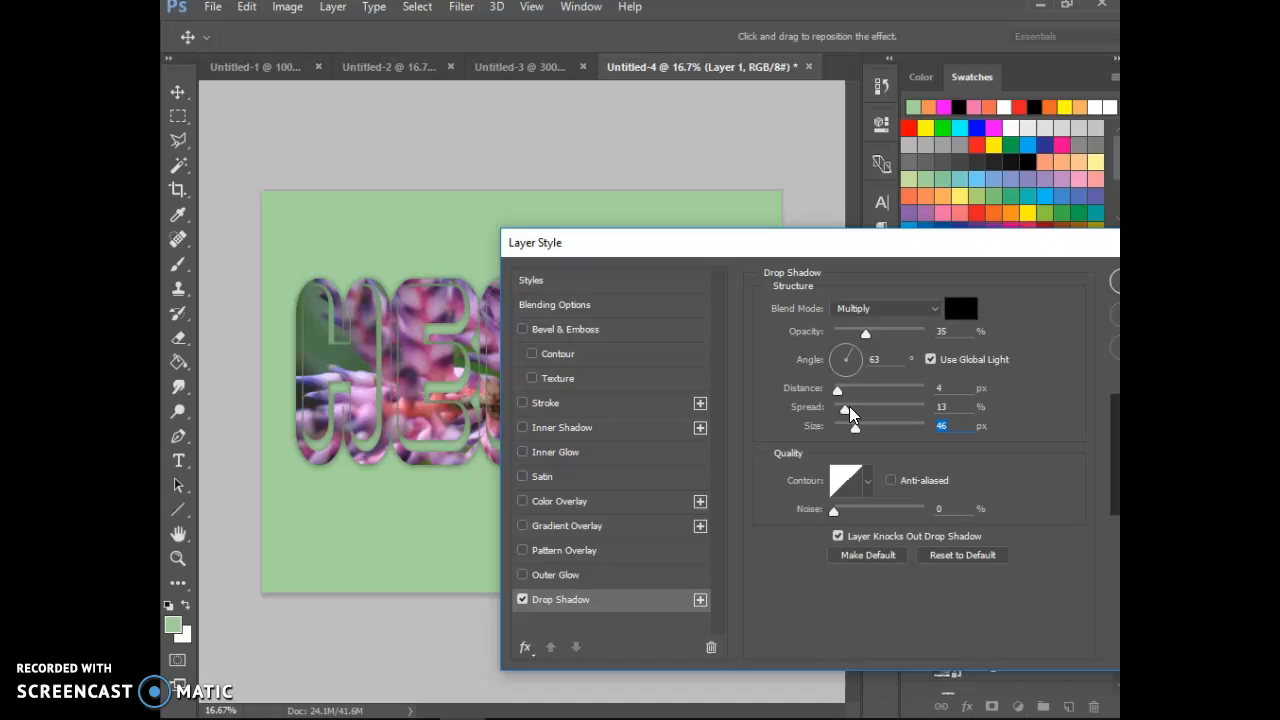
Step: Push the shadow distance to 40 and commit the stroke and drop shadow styles
drag(836, 388, 852, 388)
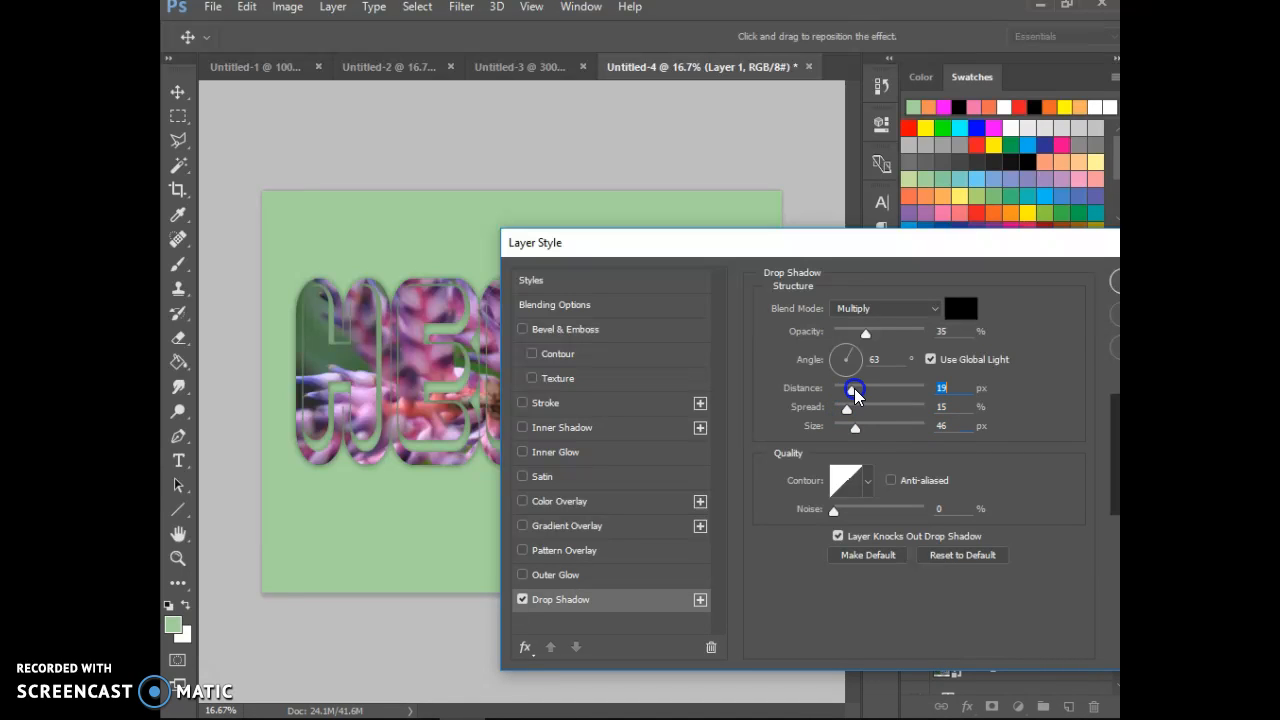
drag(852, 388, 870, 388)
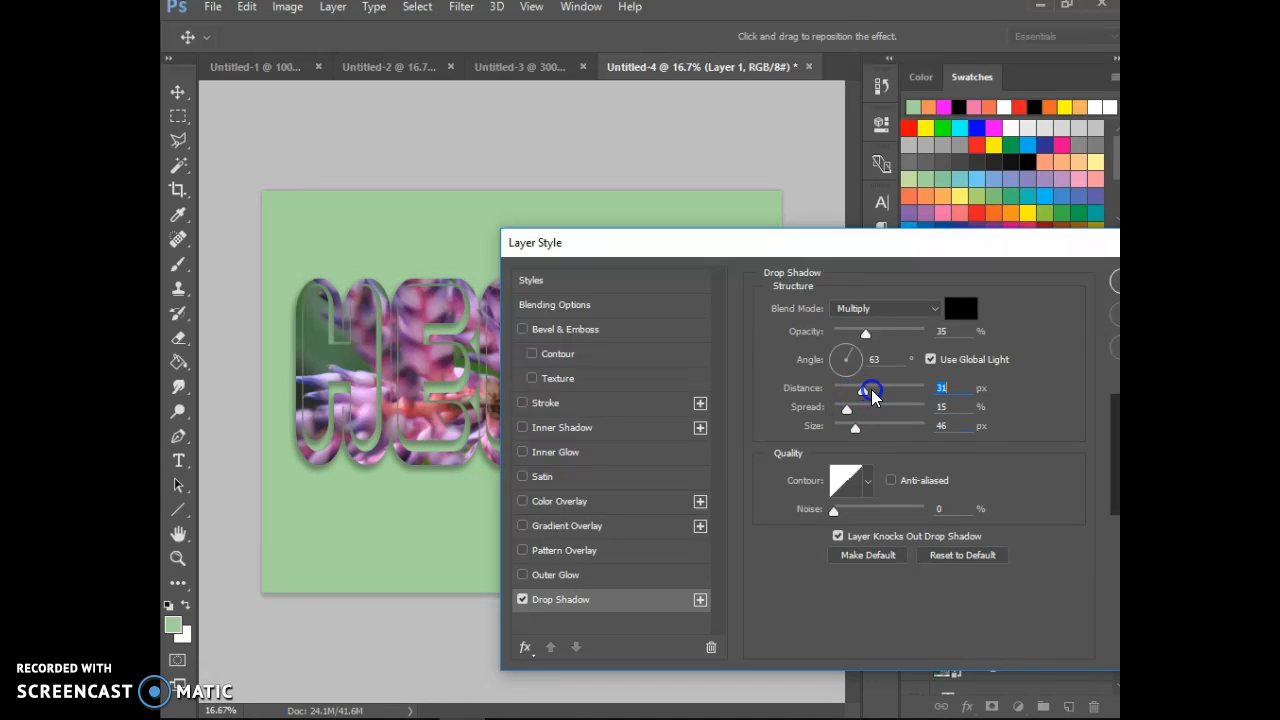
drag(870, 388, 872, 388)
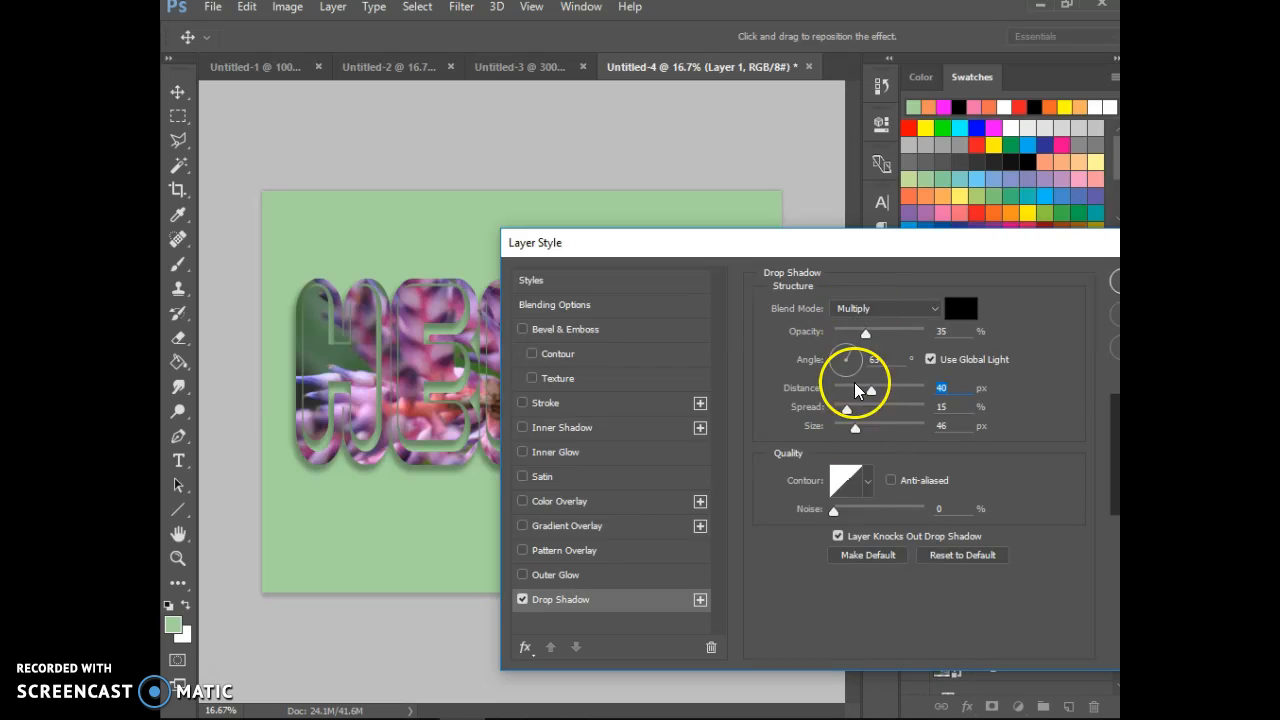
drag(864, 332, 890, 332)
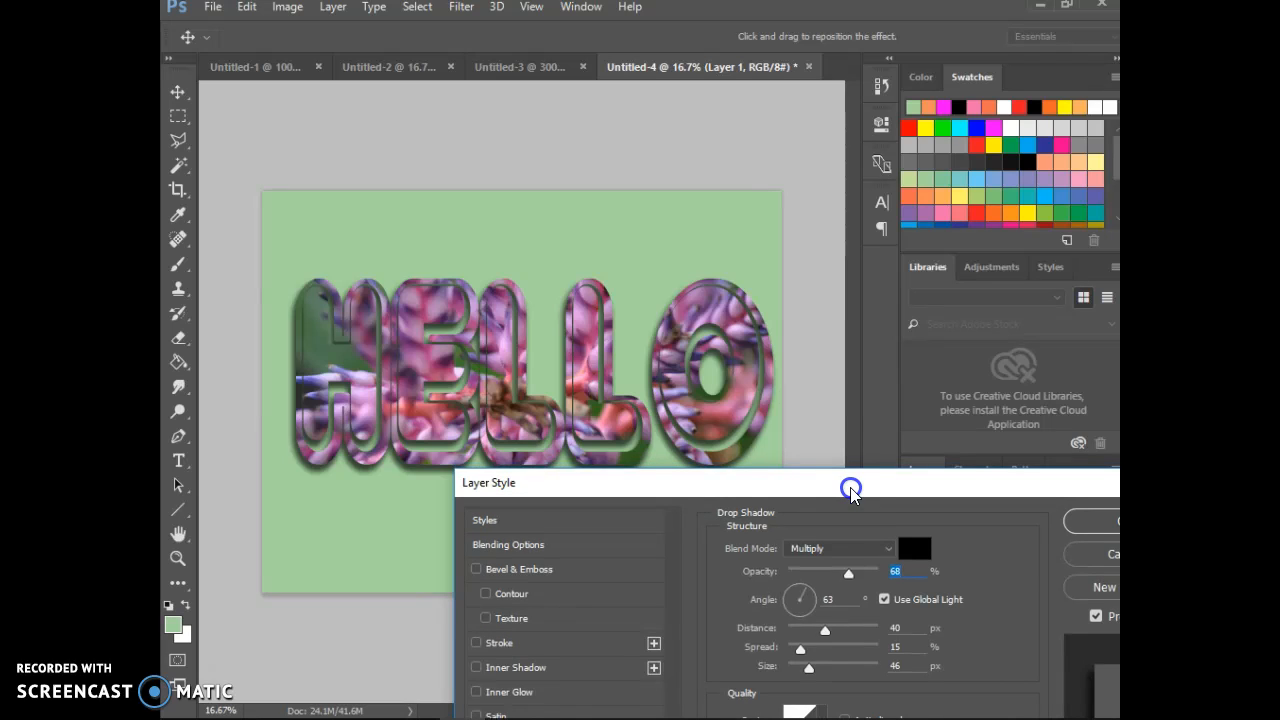
mouse_move(852, 488)
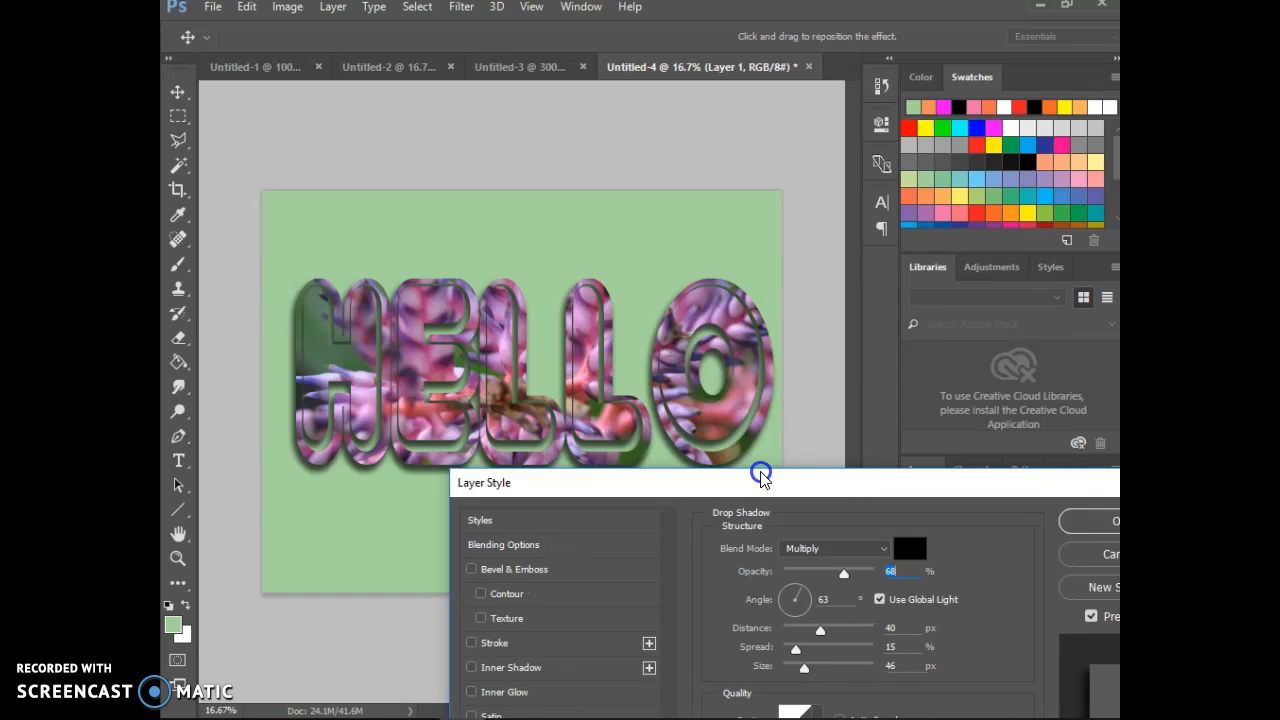
drag(760, 472, 620, 504)
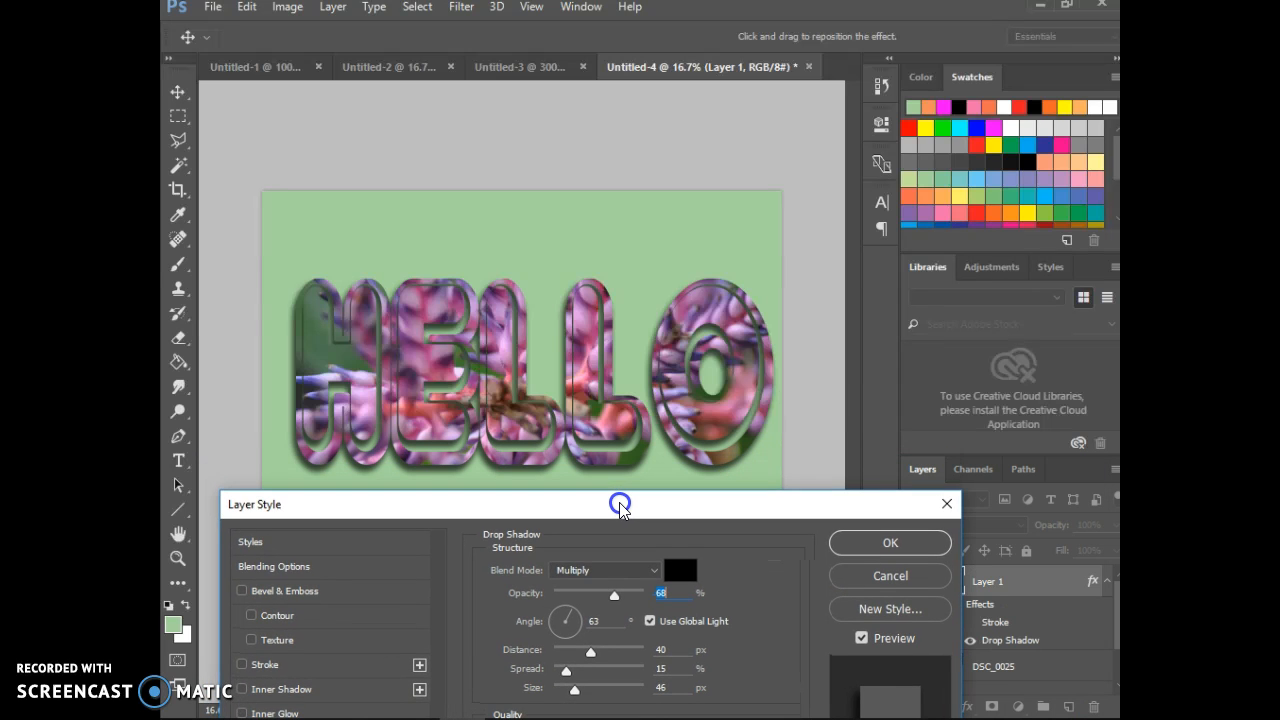
drag(620, 504, 856, 218)
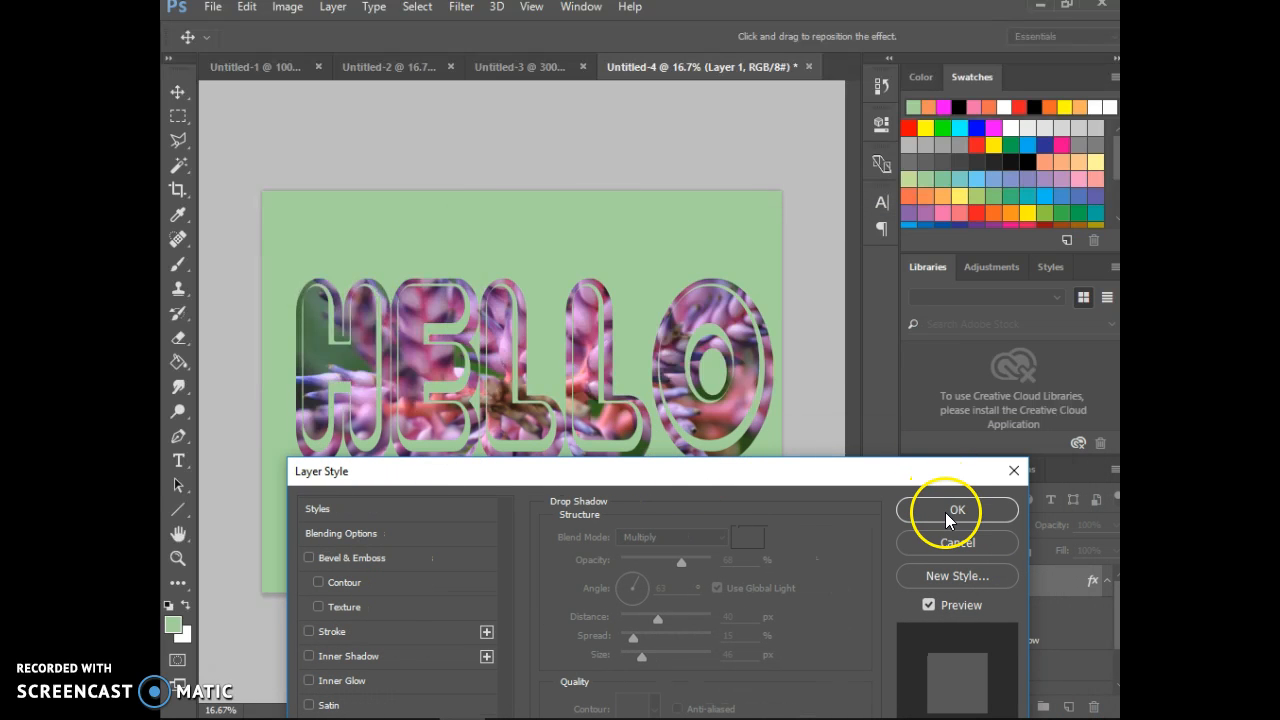
click(956, 510)
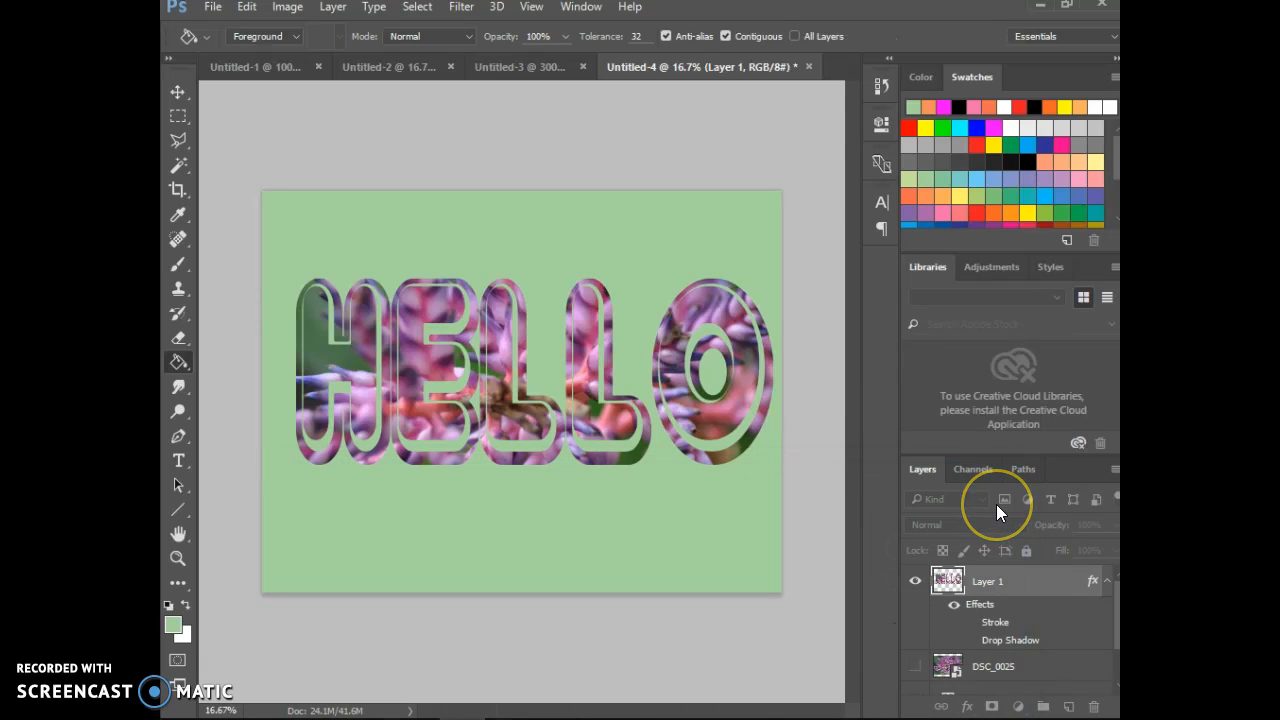